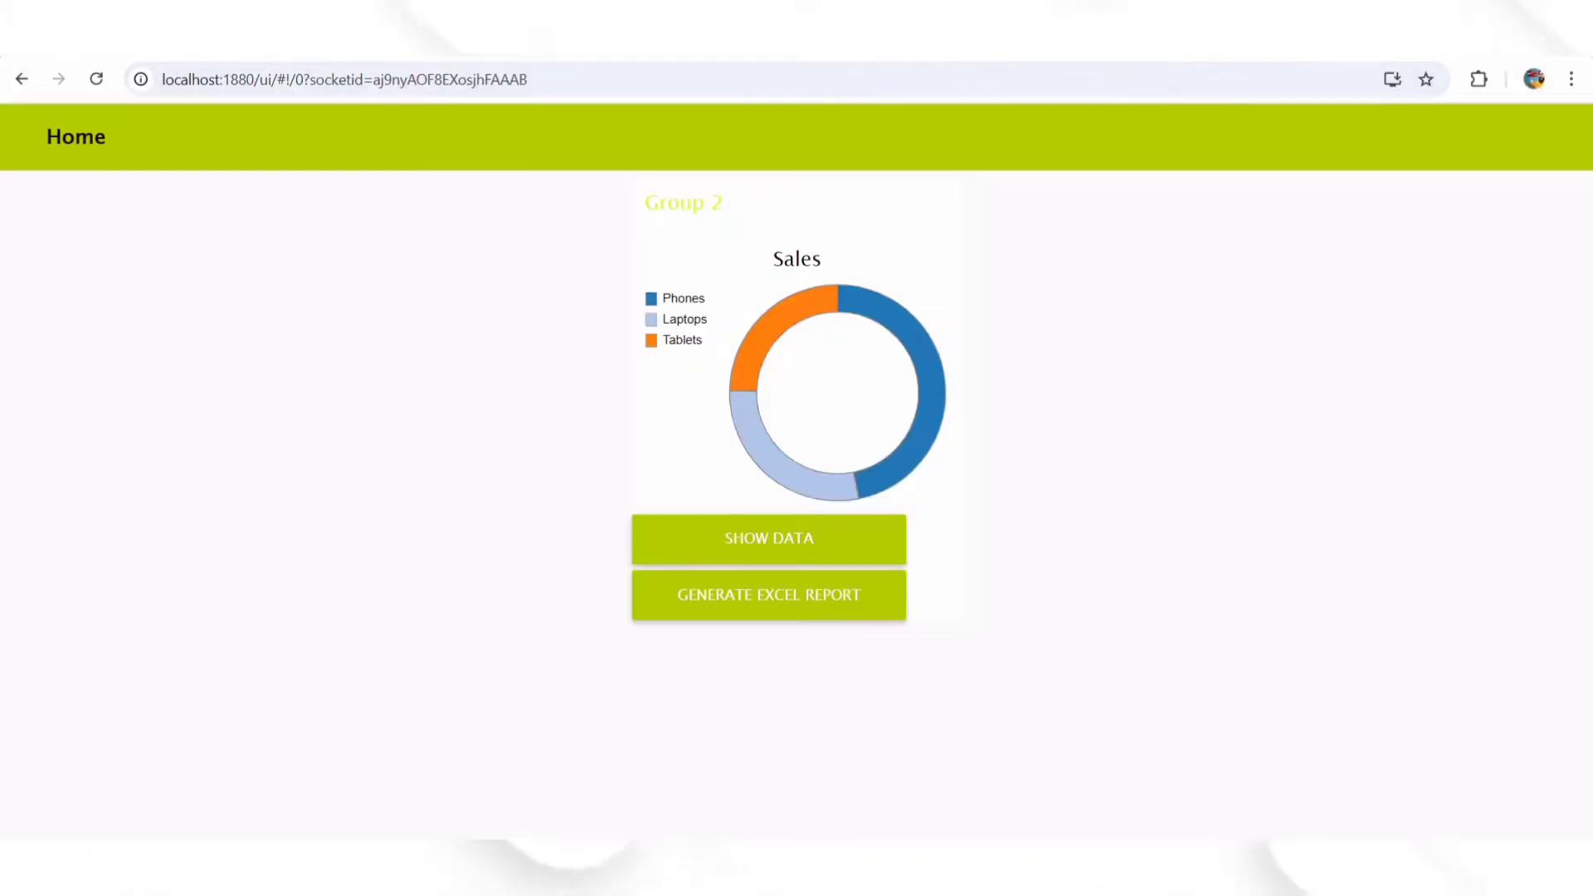
View the dashboard Sales donut chart, then return to the Flow 34 editor
{"action": "double_click", "coordinate": [797, 257]}
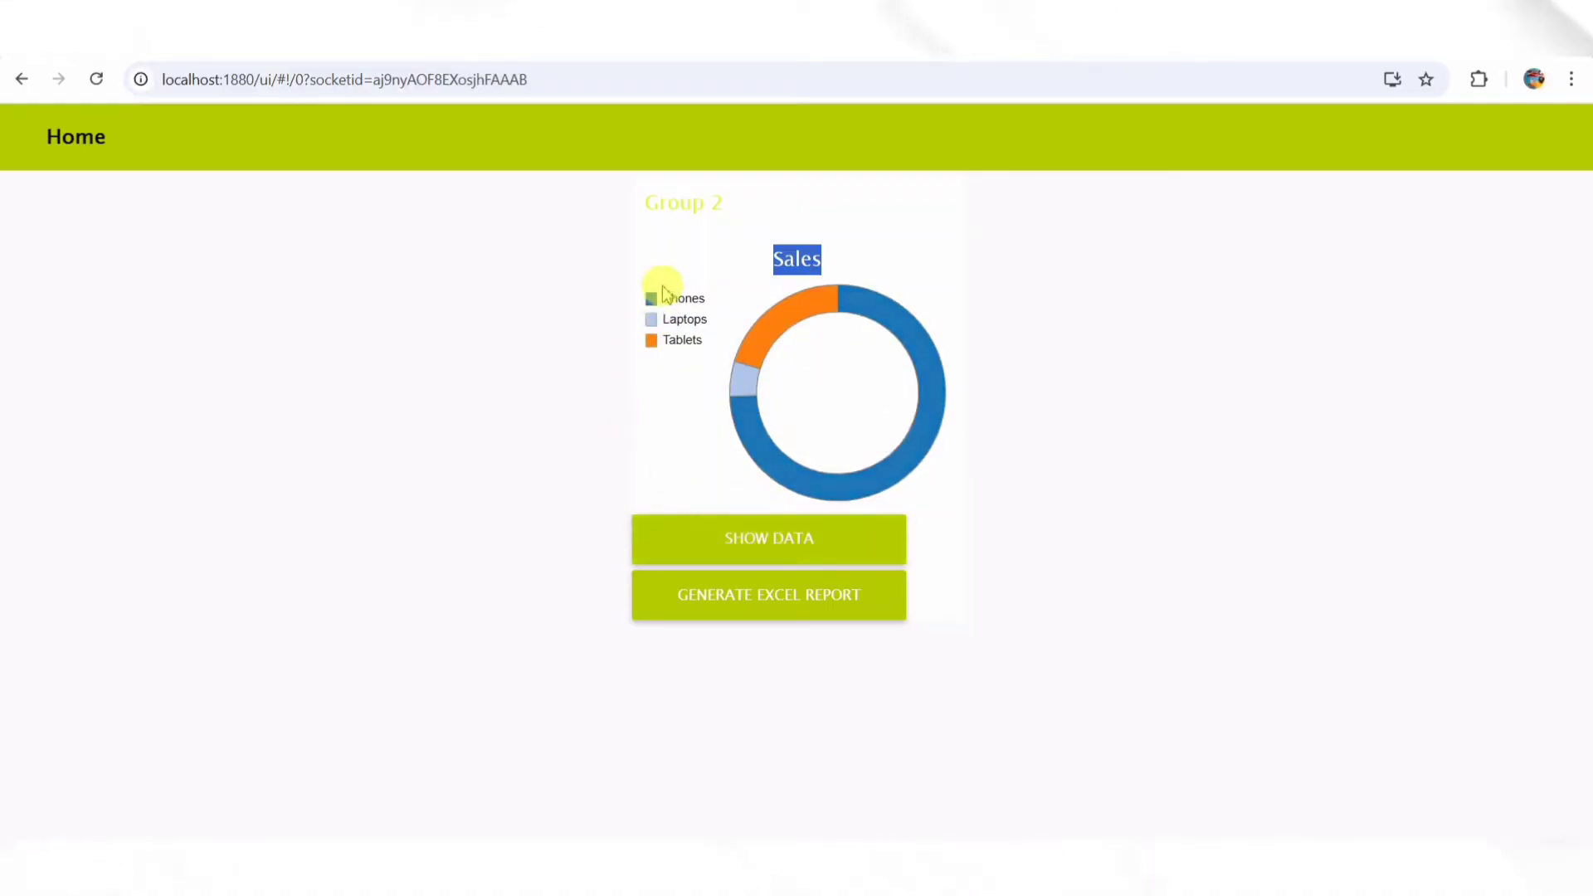
{"action": "left_click", "coordinate": [683, 338]}
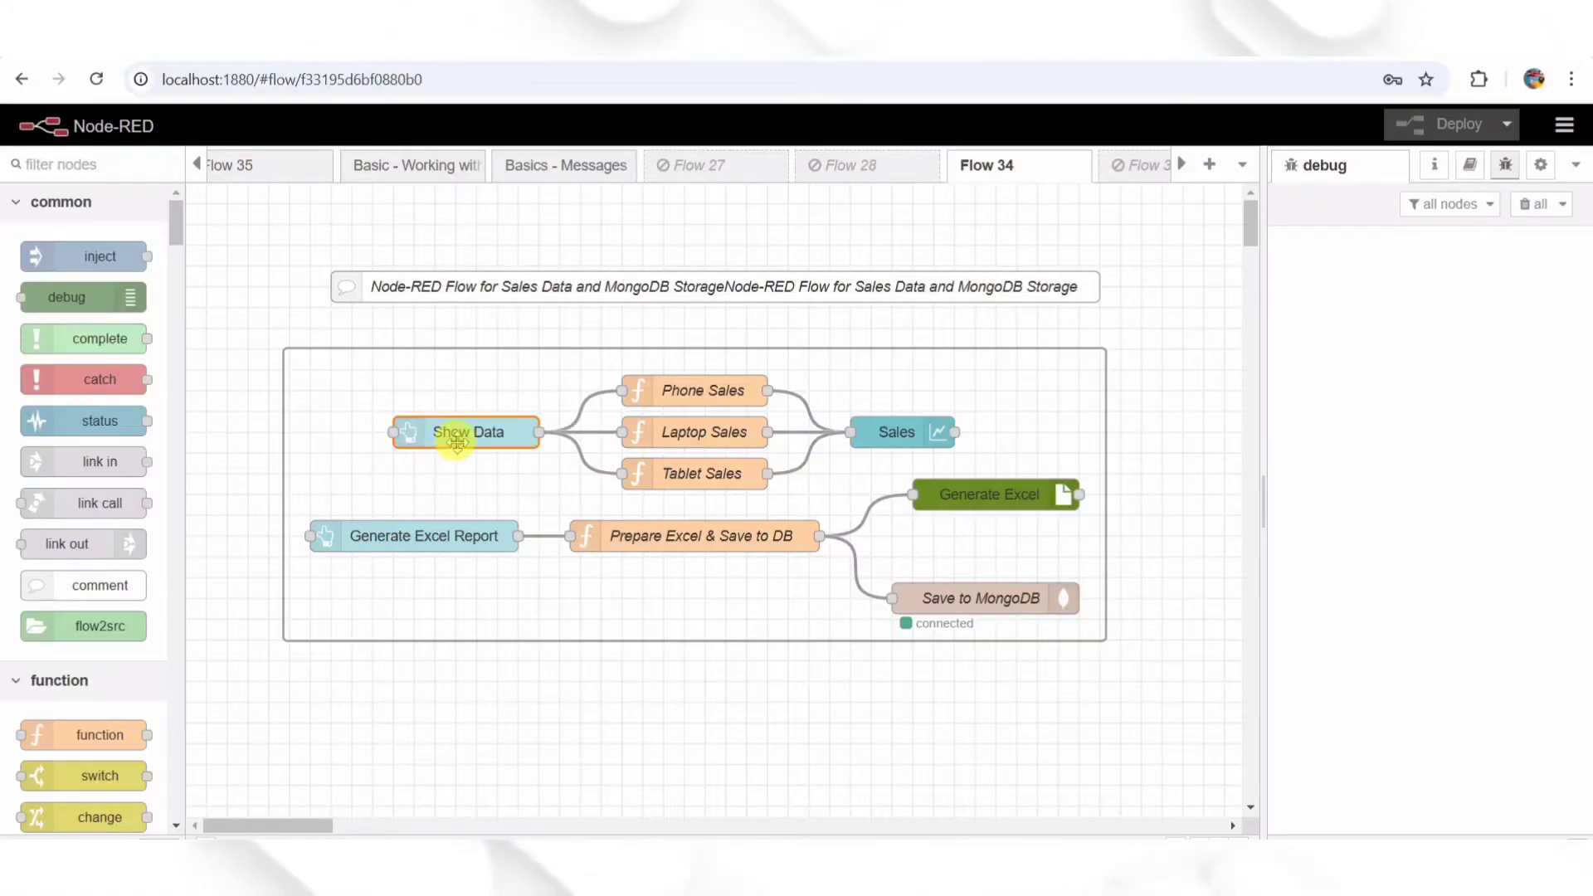
{"action": "double_click", "coordinate": [465, 432]}
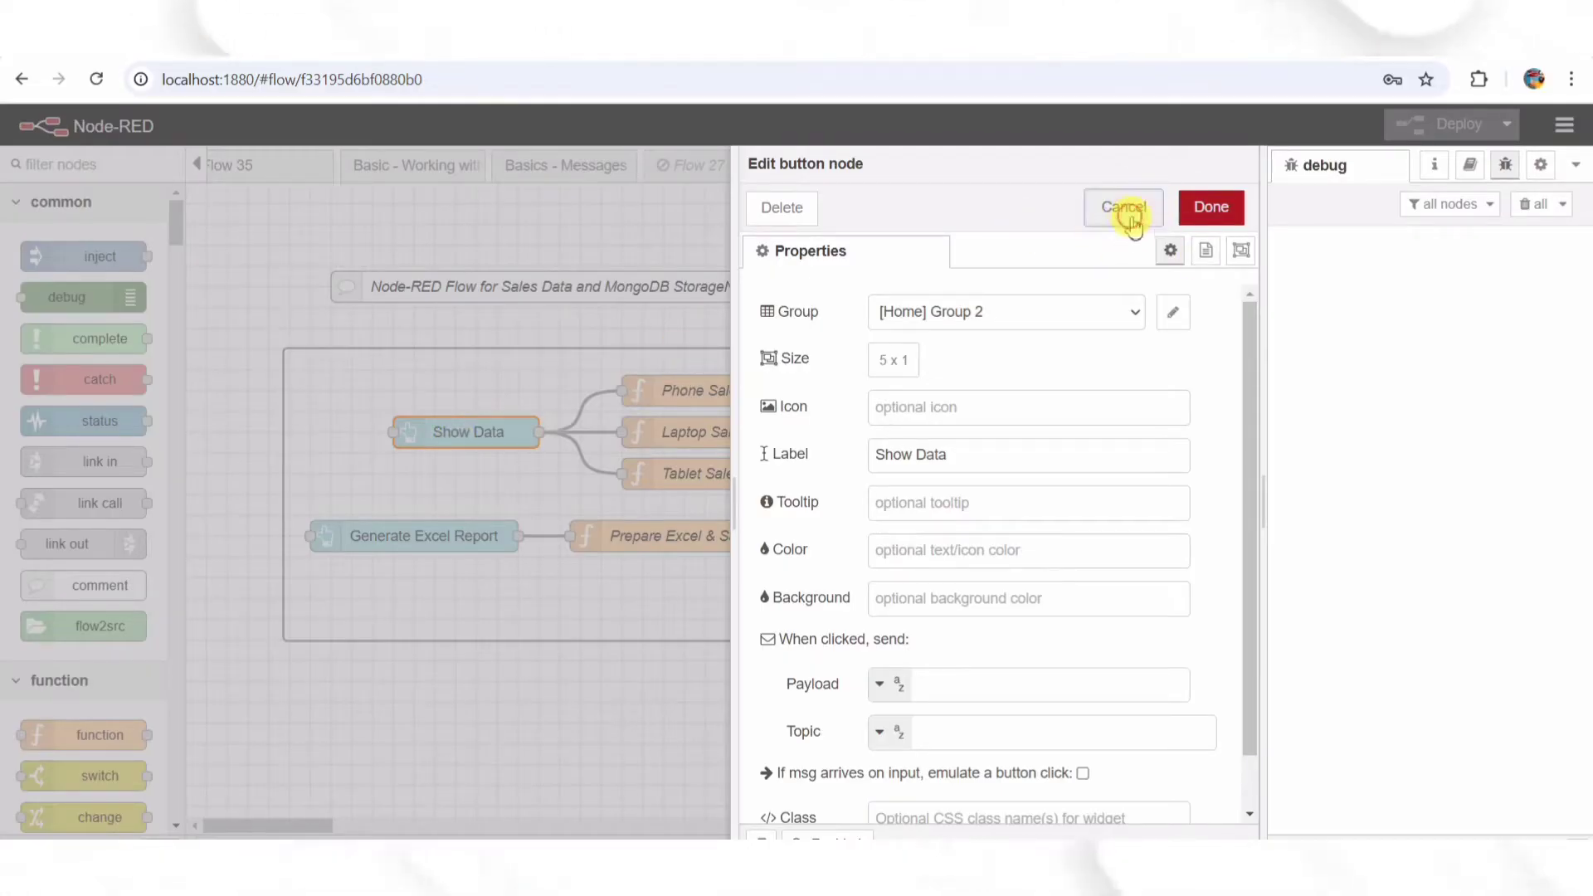
{"action": "left_click", "coordinate": [1124, 206]}
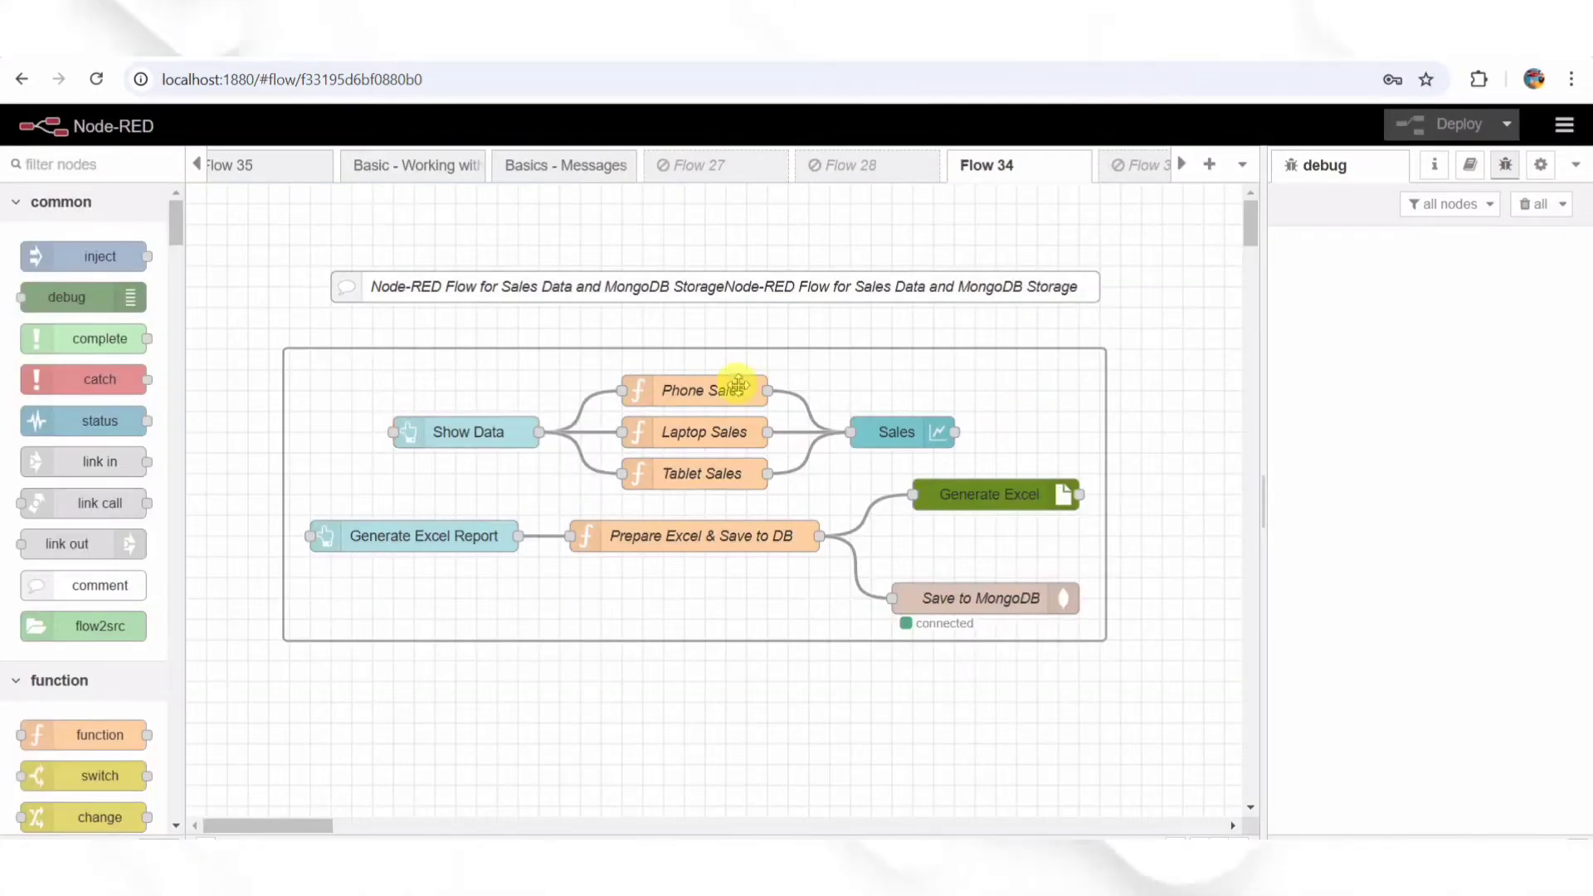
{"action": "mouse_move", "coordinate": [730, 468]}
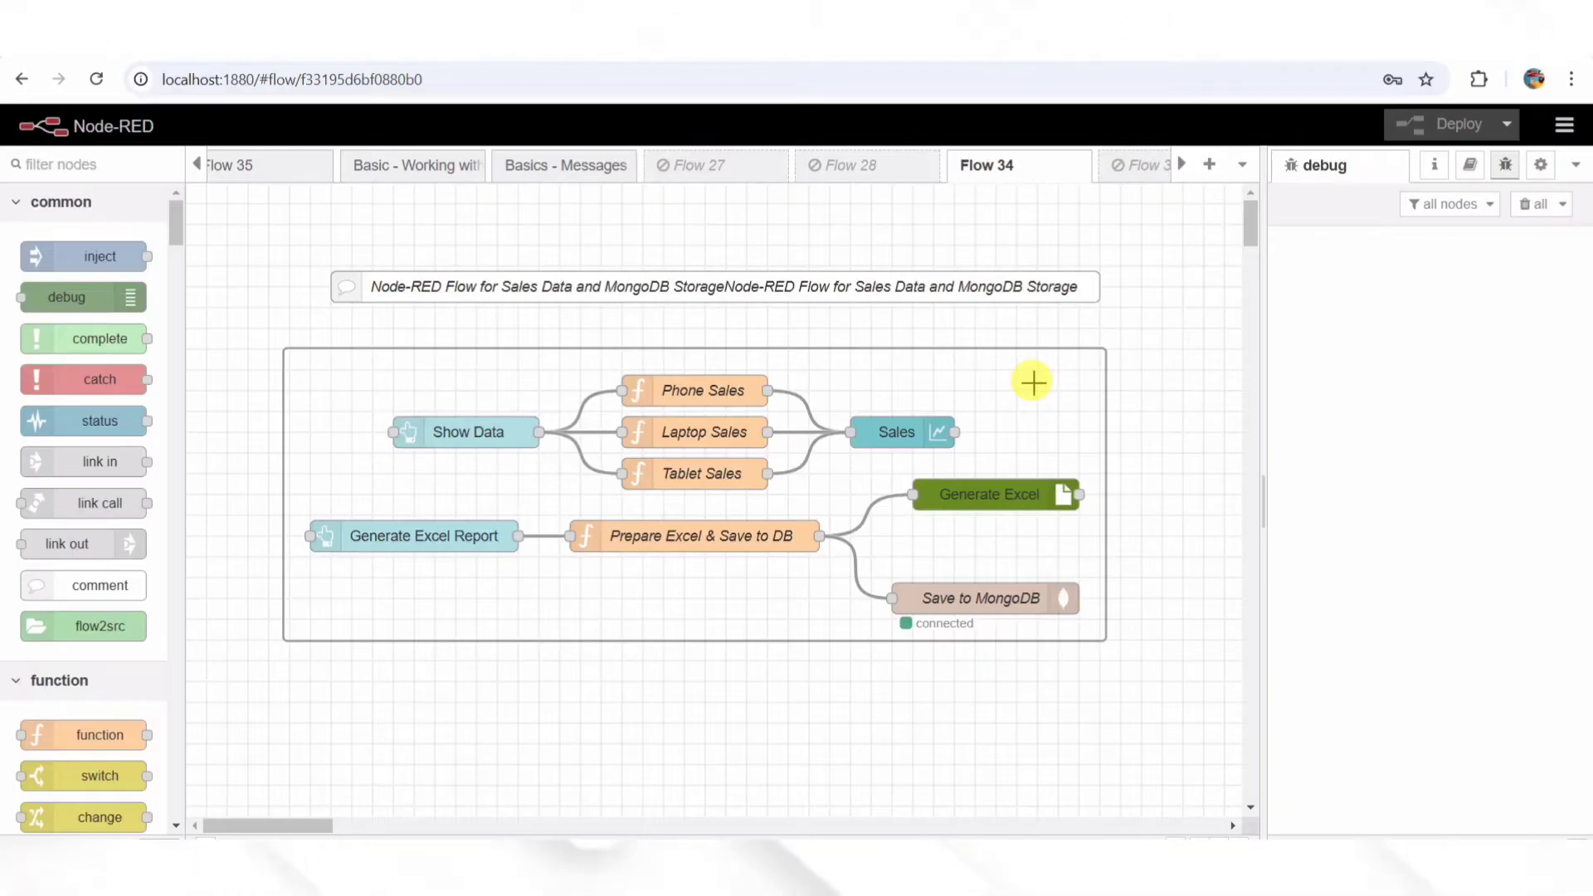
{"action": "mouse_move", "coordinate": [719, 402]}
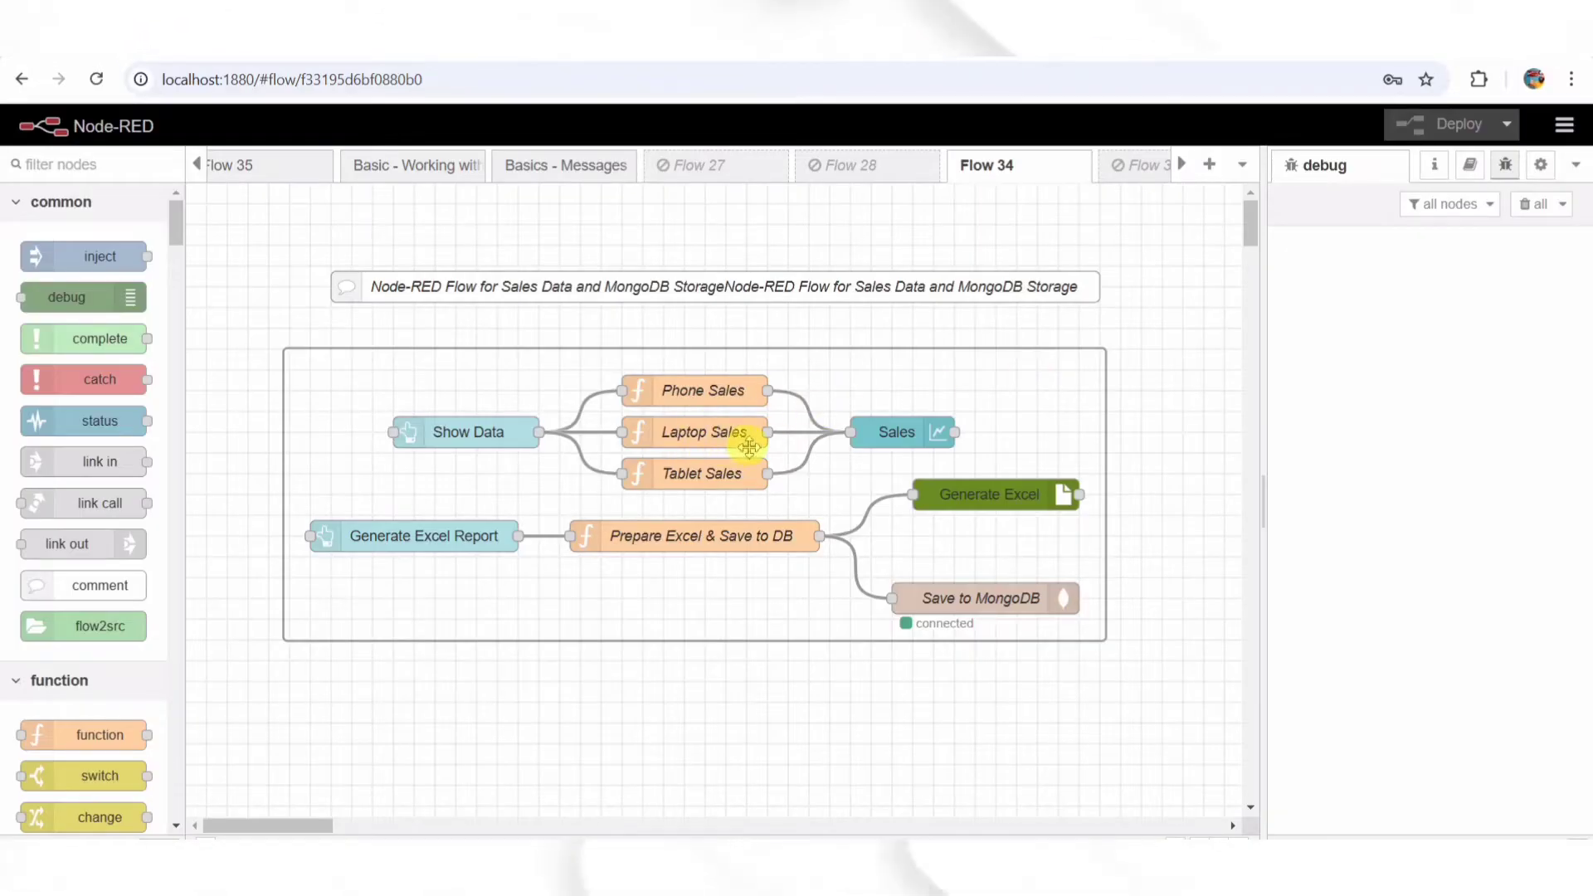
{"action": "mouse_move", "coordinate": [767, 460]}
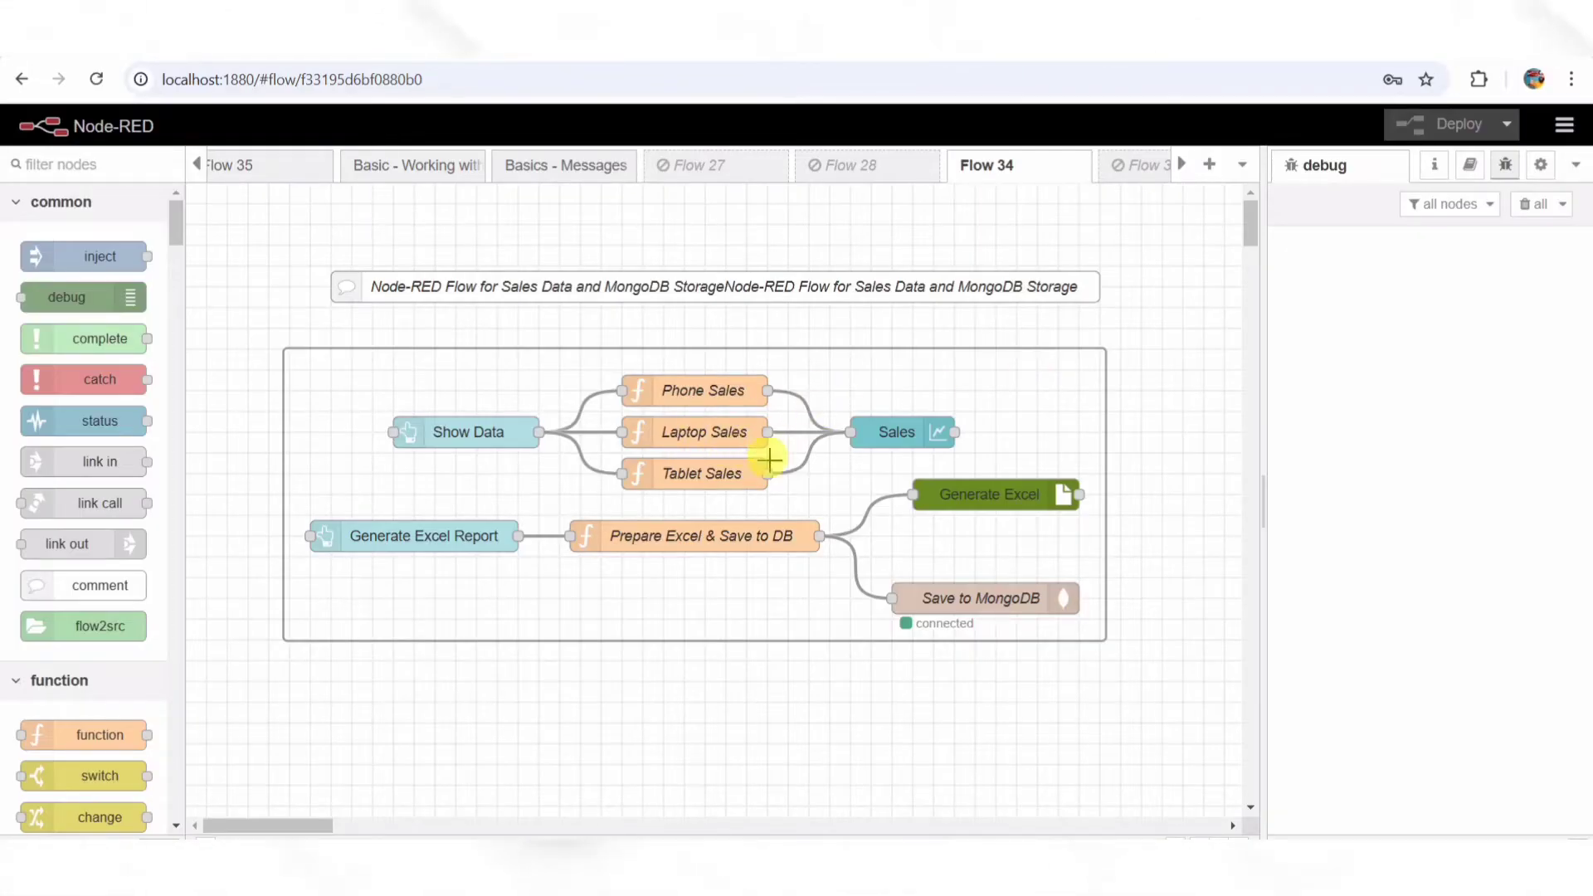
{"action": "mouse_move", "coordinate": [1032, 395]}
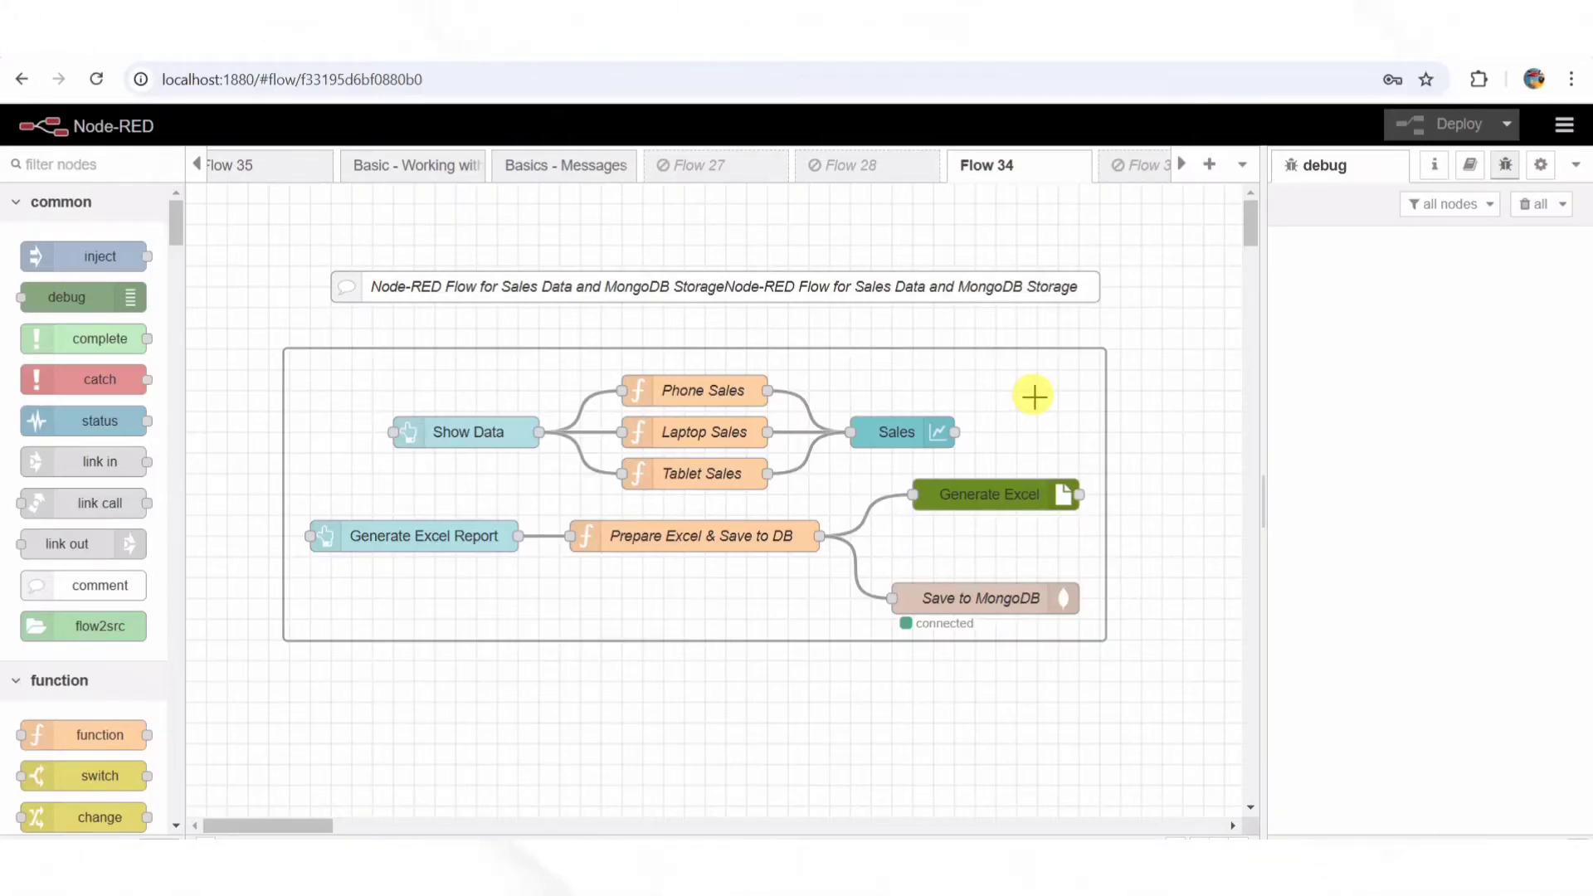
{"action": "mouse_move", "coordinate": [963, 420]}
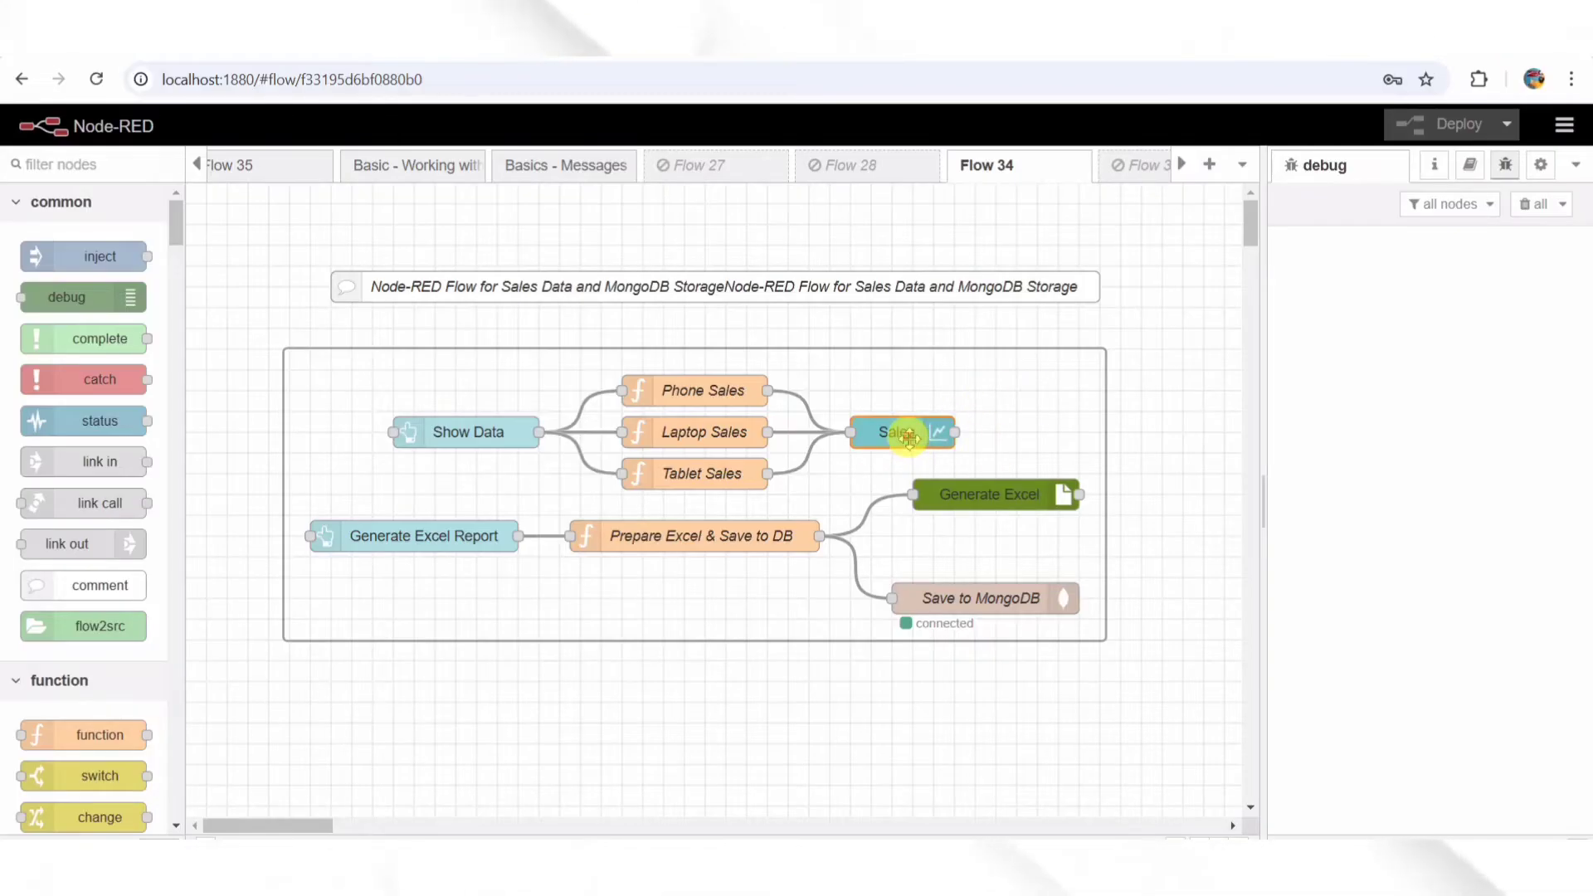
Review the Sales chart node's Group, Pie chart type, Legend and 75% cutout settings
{"action": "double_click", "coordinate": [897, 431]}
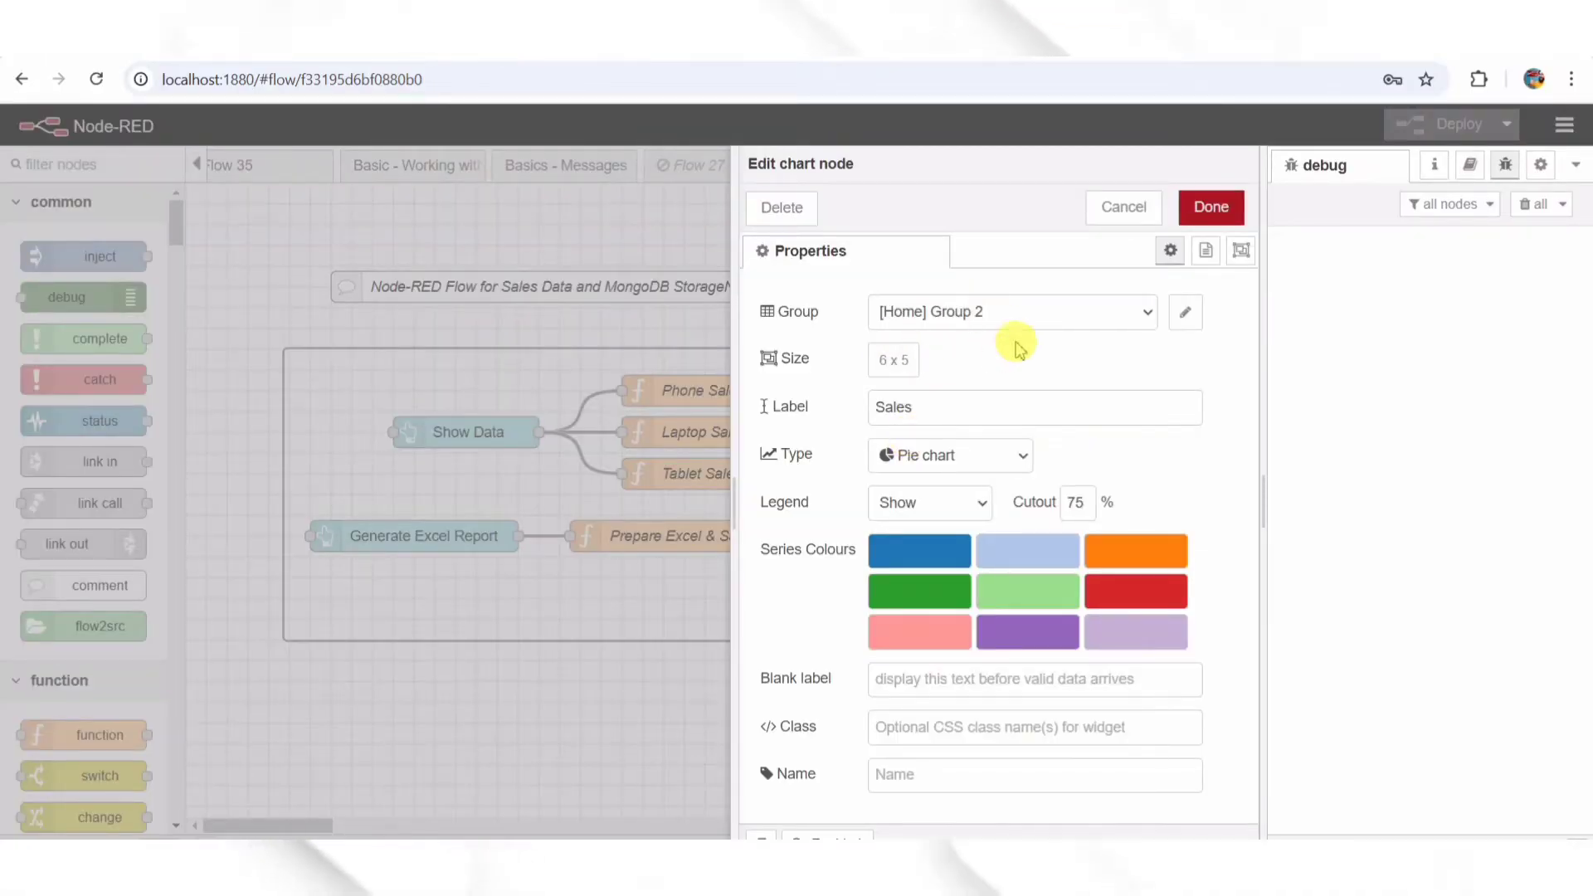
{"action": "mouse_move", "coordinate": [988, 454]}
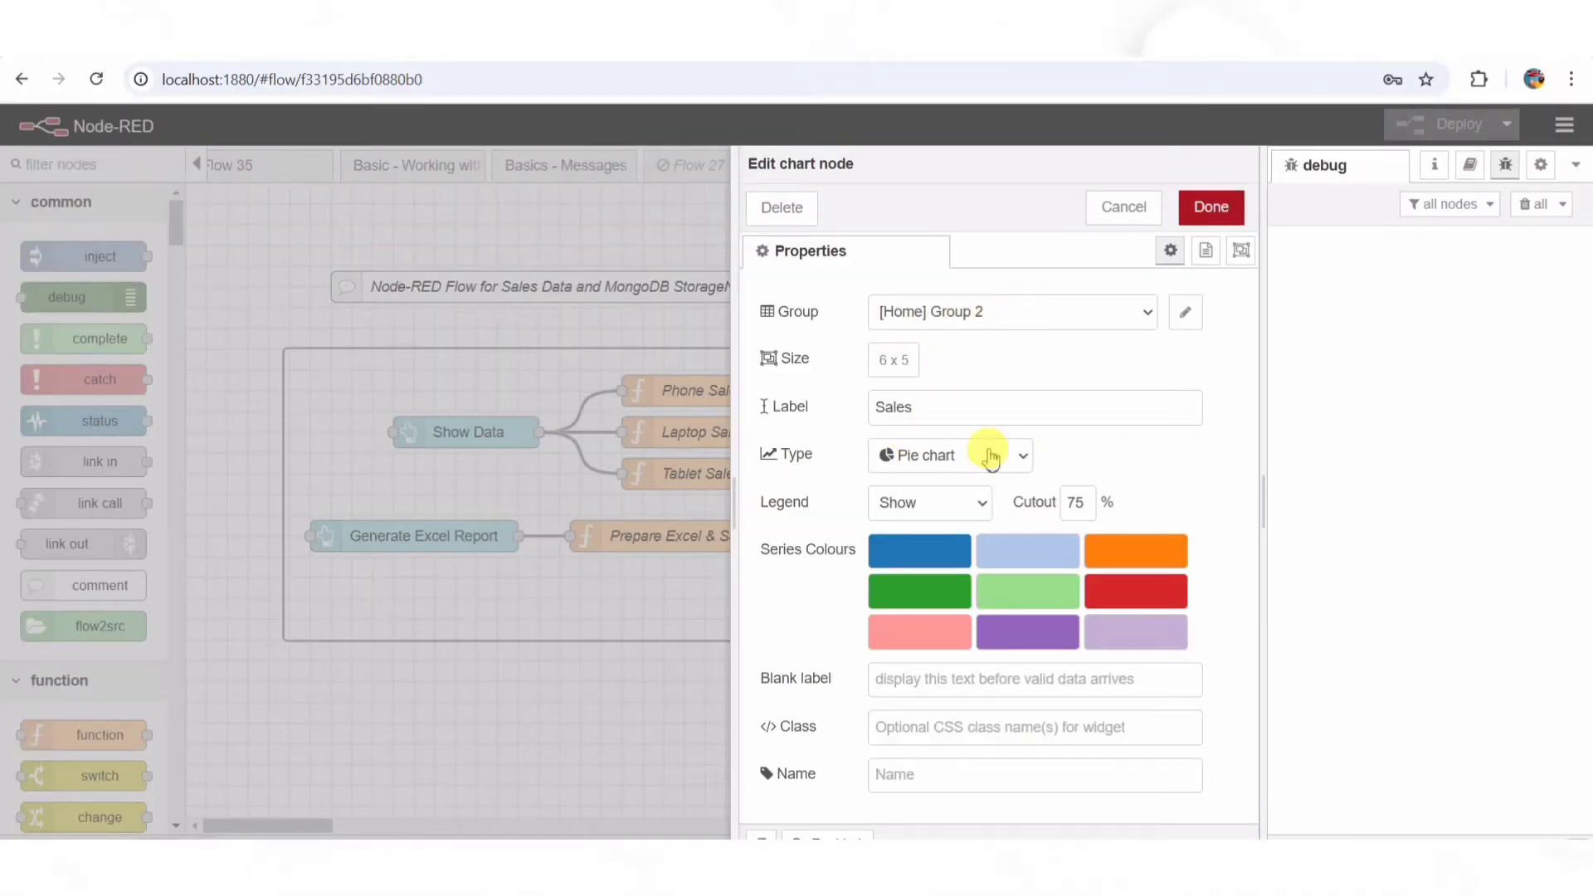
{"action": "mouse_move", "coordinate": [1087, 352]}
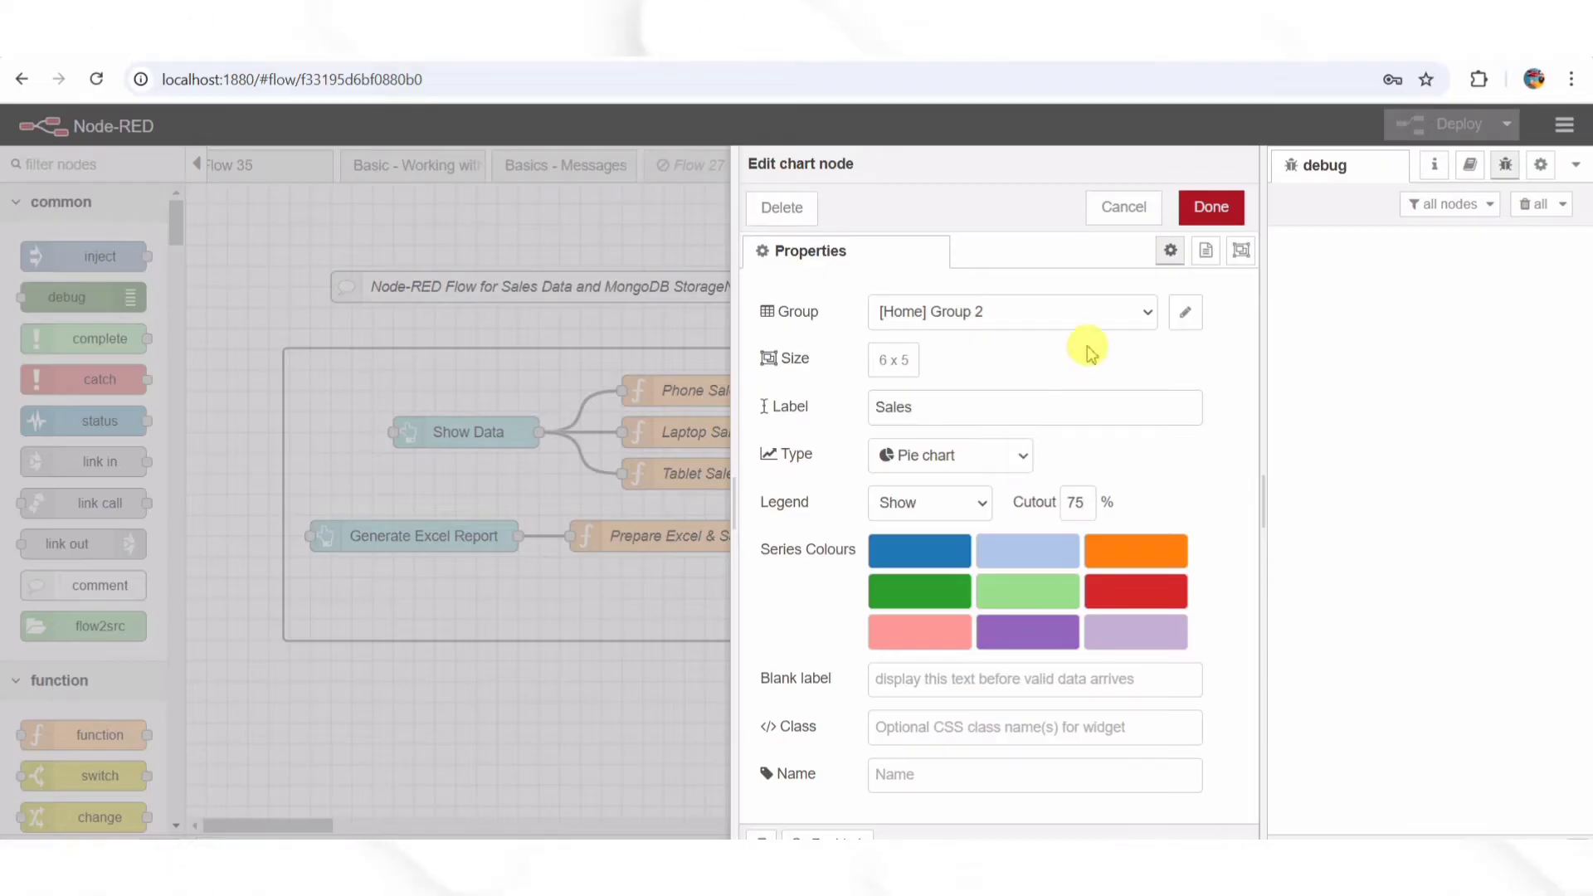
{"action": "mouse_move", "coordinate": [1129, 233]}
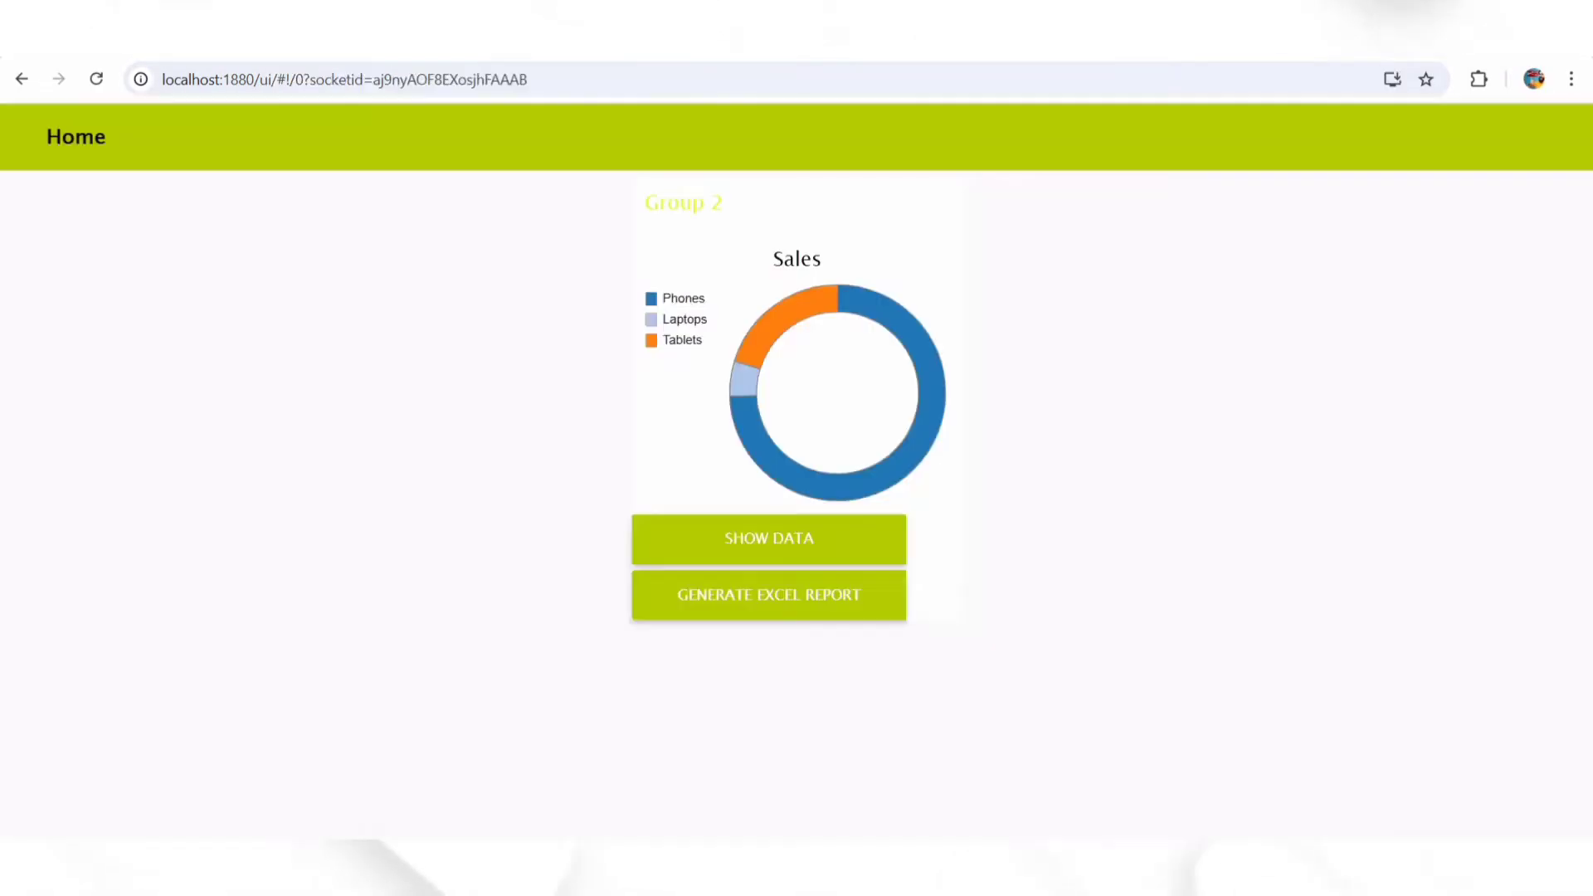
{"action": "mouse_move", "coordinate": [748, 395]}
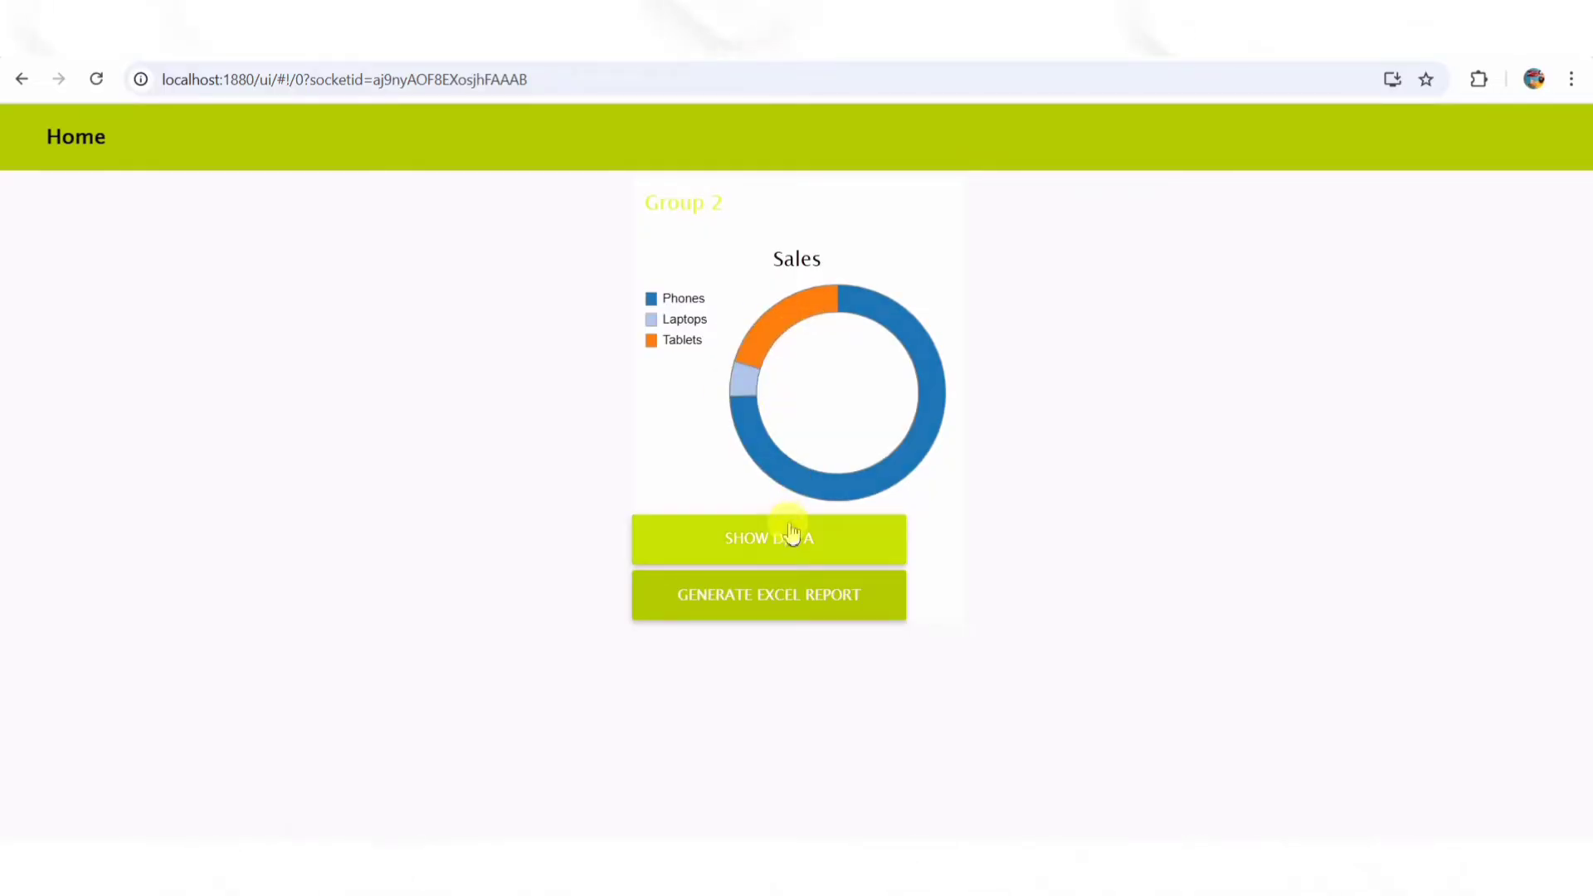
{"action": "mouse_move", "coordinate": [918, 458]}
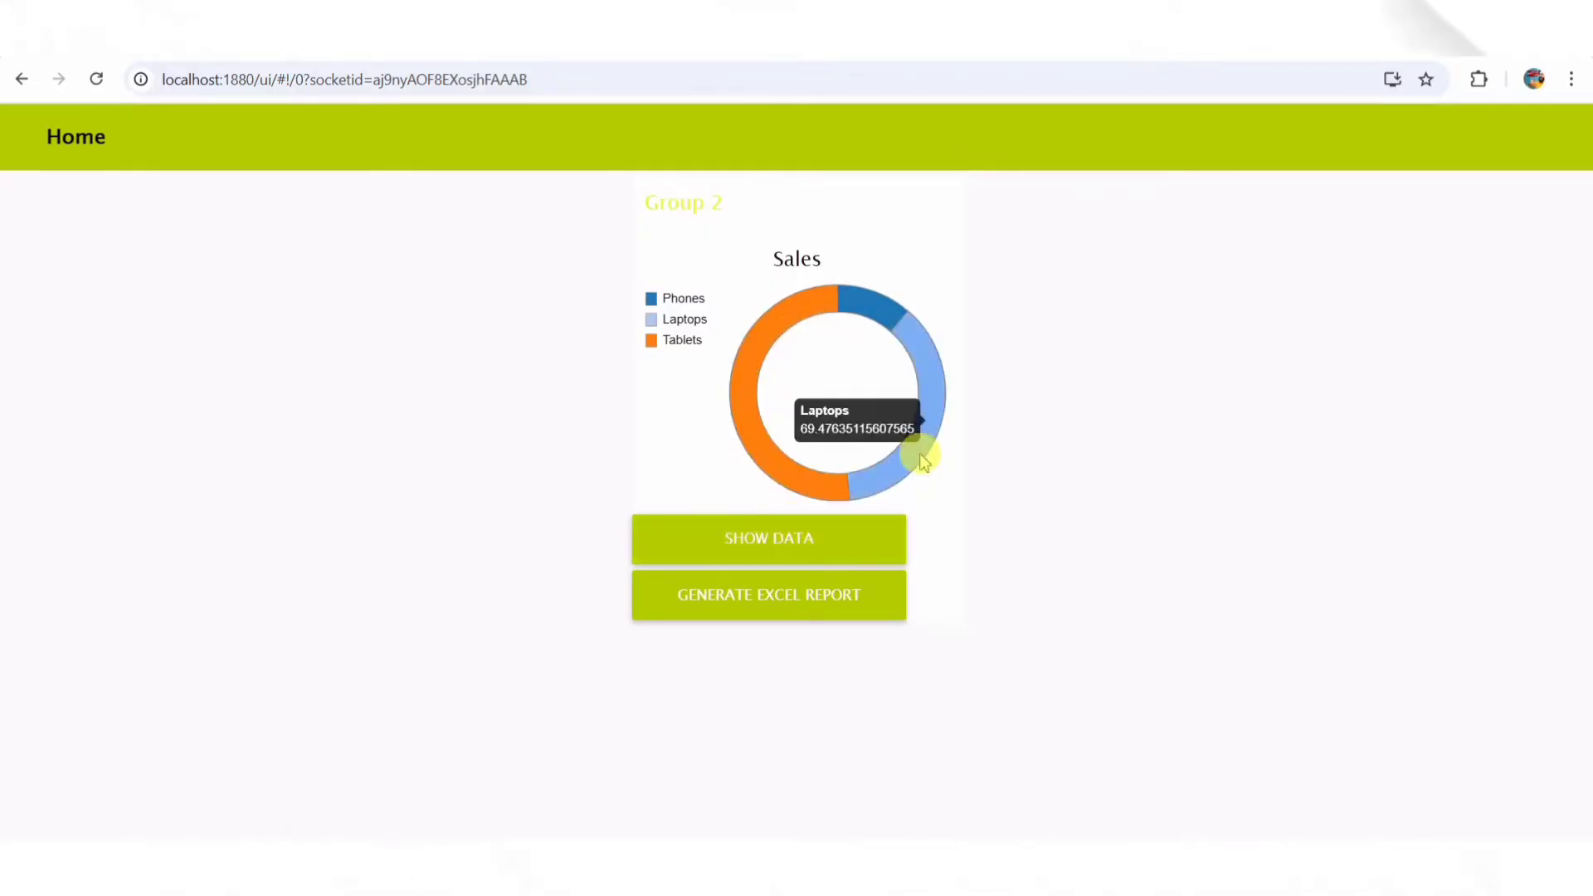
{"action": "mouse_move", "coordinate": [770, 341]}
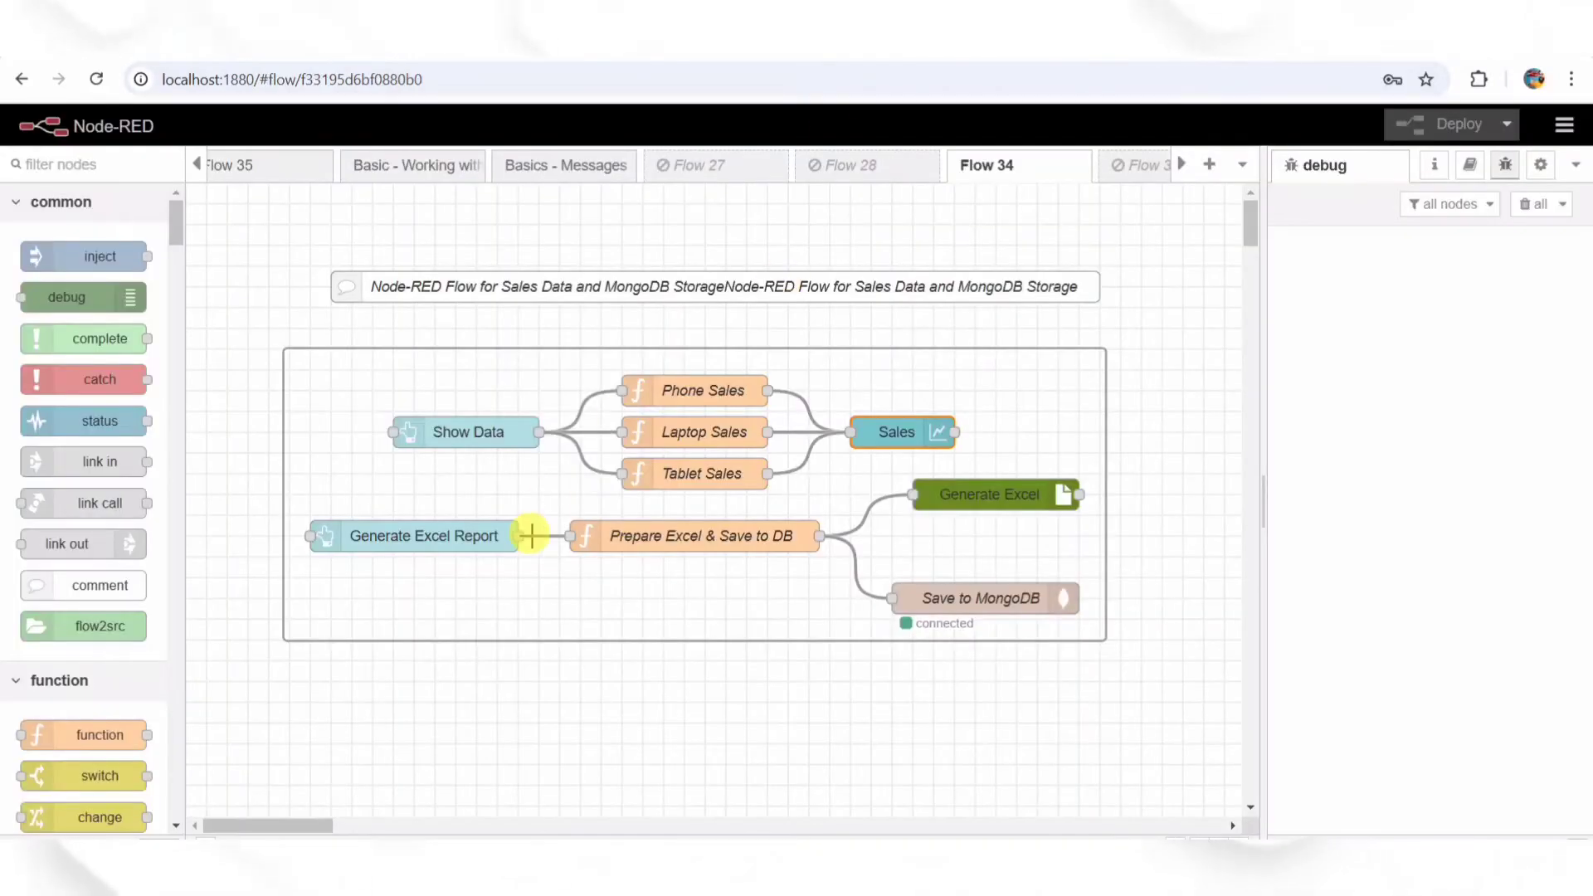
{"action": "double_click", "coordinate": [425, 537]}
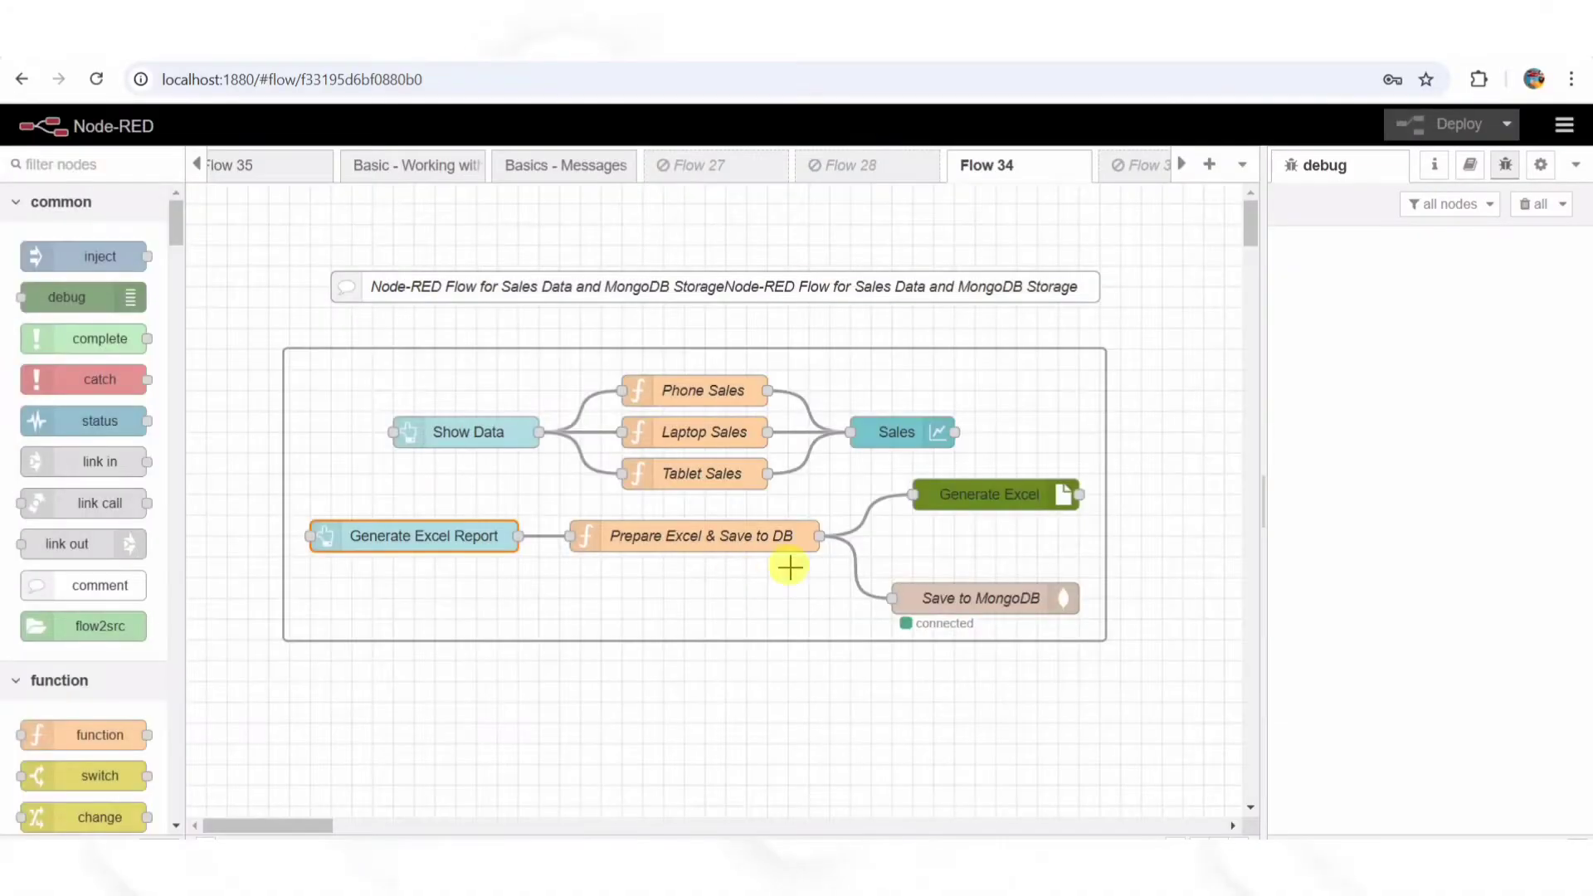
{"action": "double_click", "coordinate": [425, 536]}
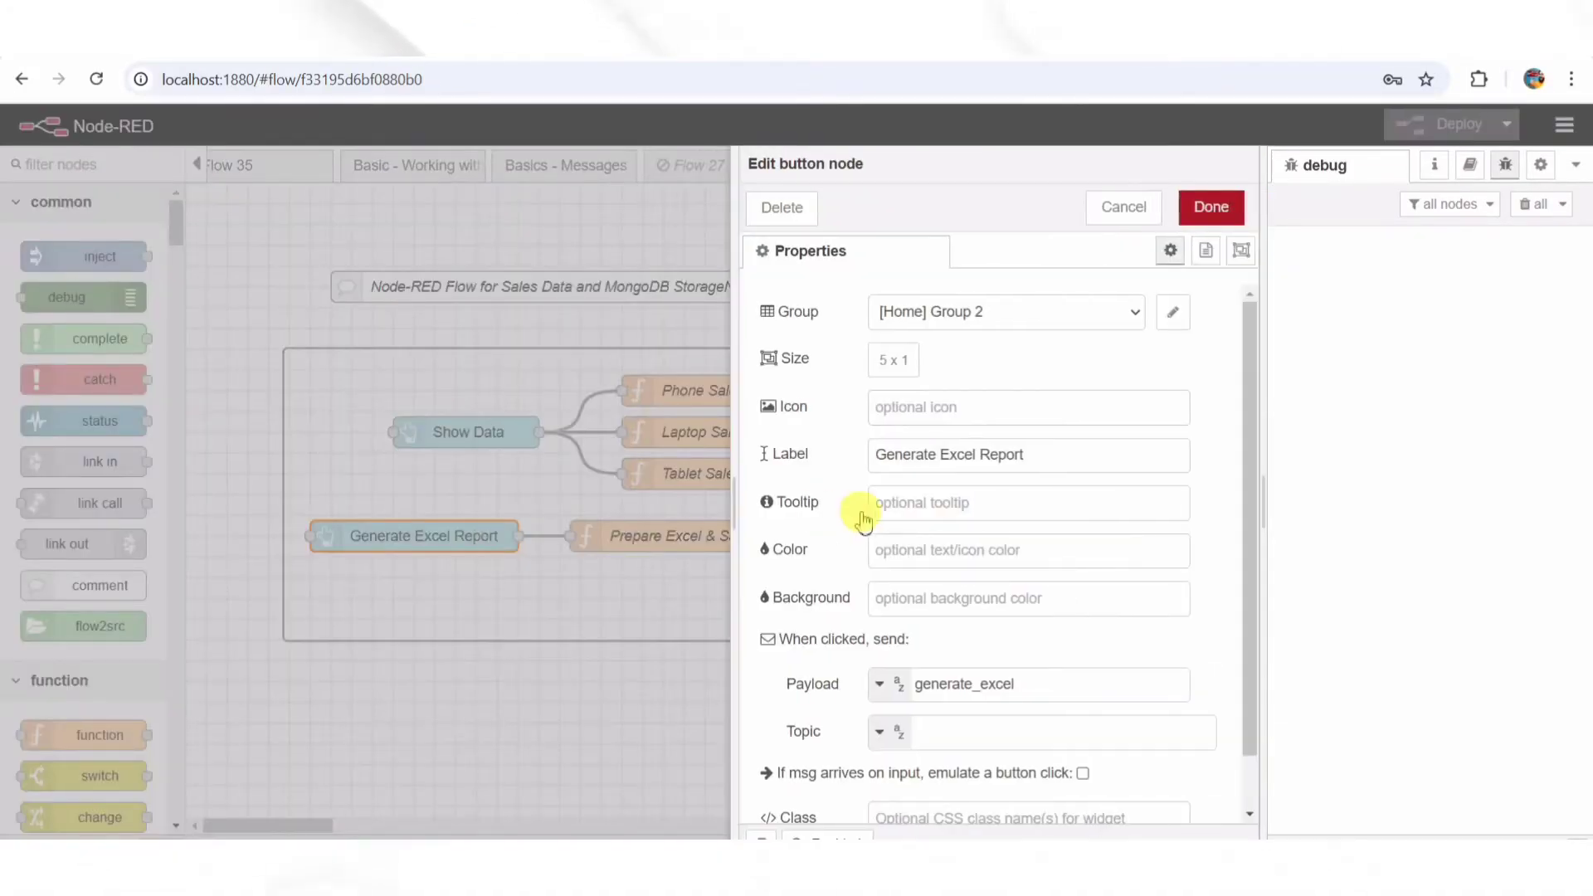
{"action": "triple_click", "coordinate": [949, 455]}
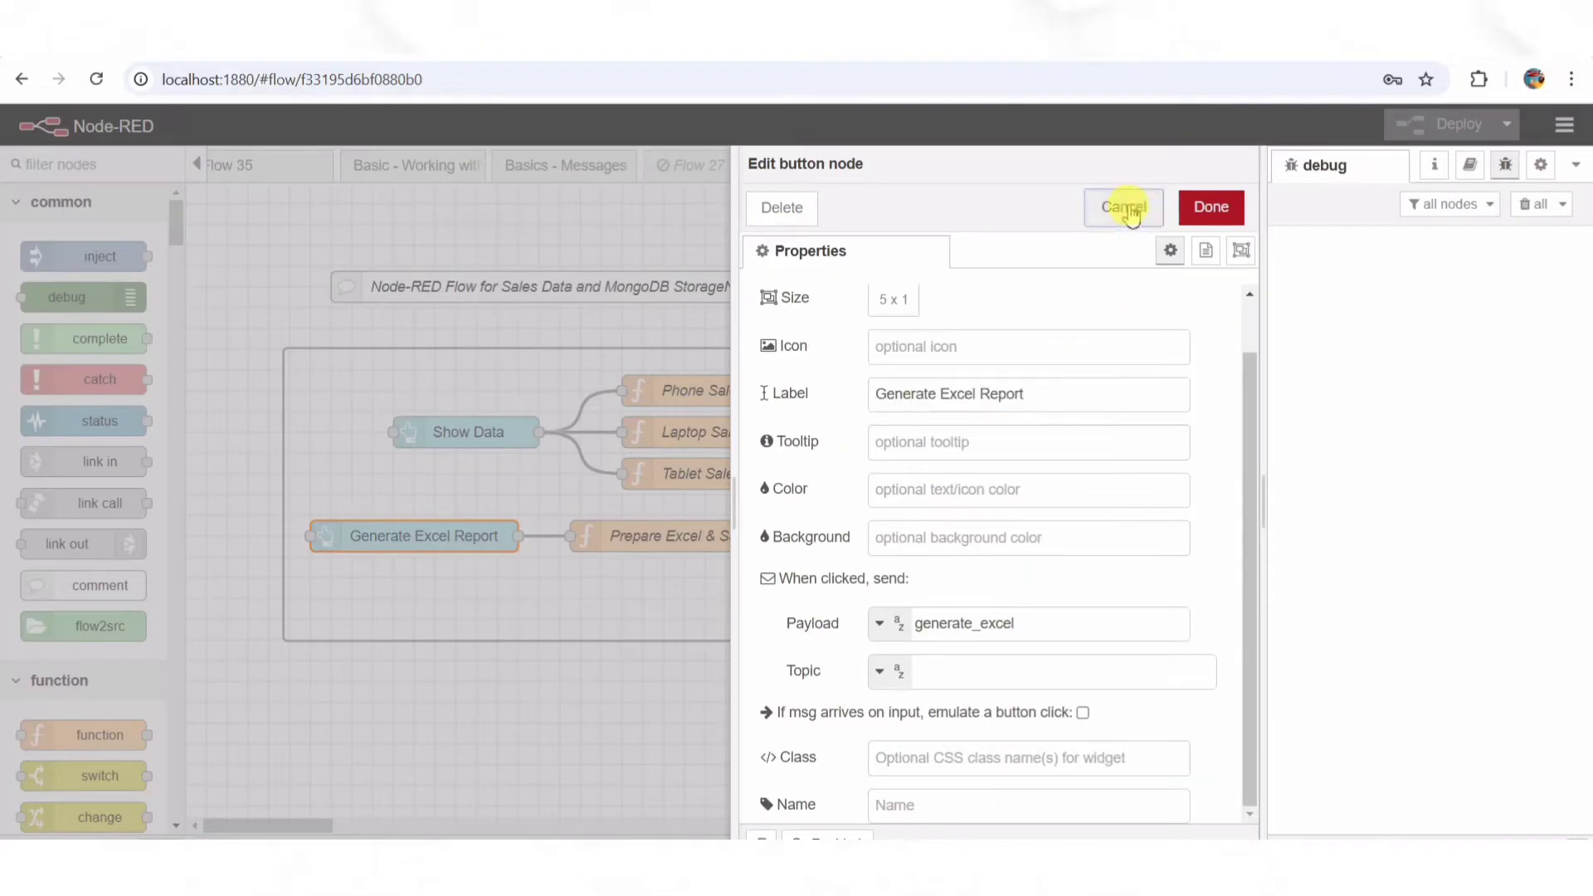
{"action": "left_click", "coordinate": [1122, 206]}
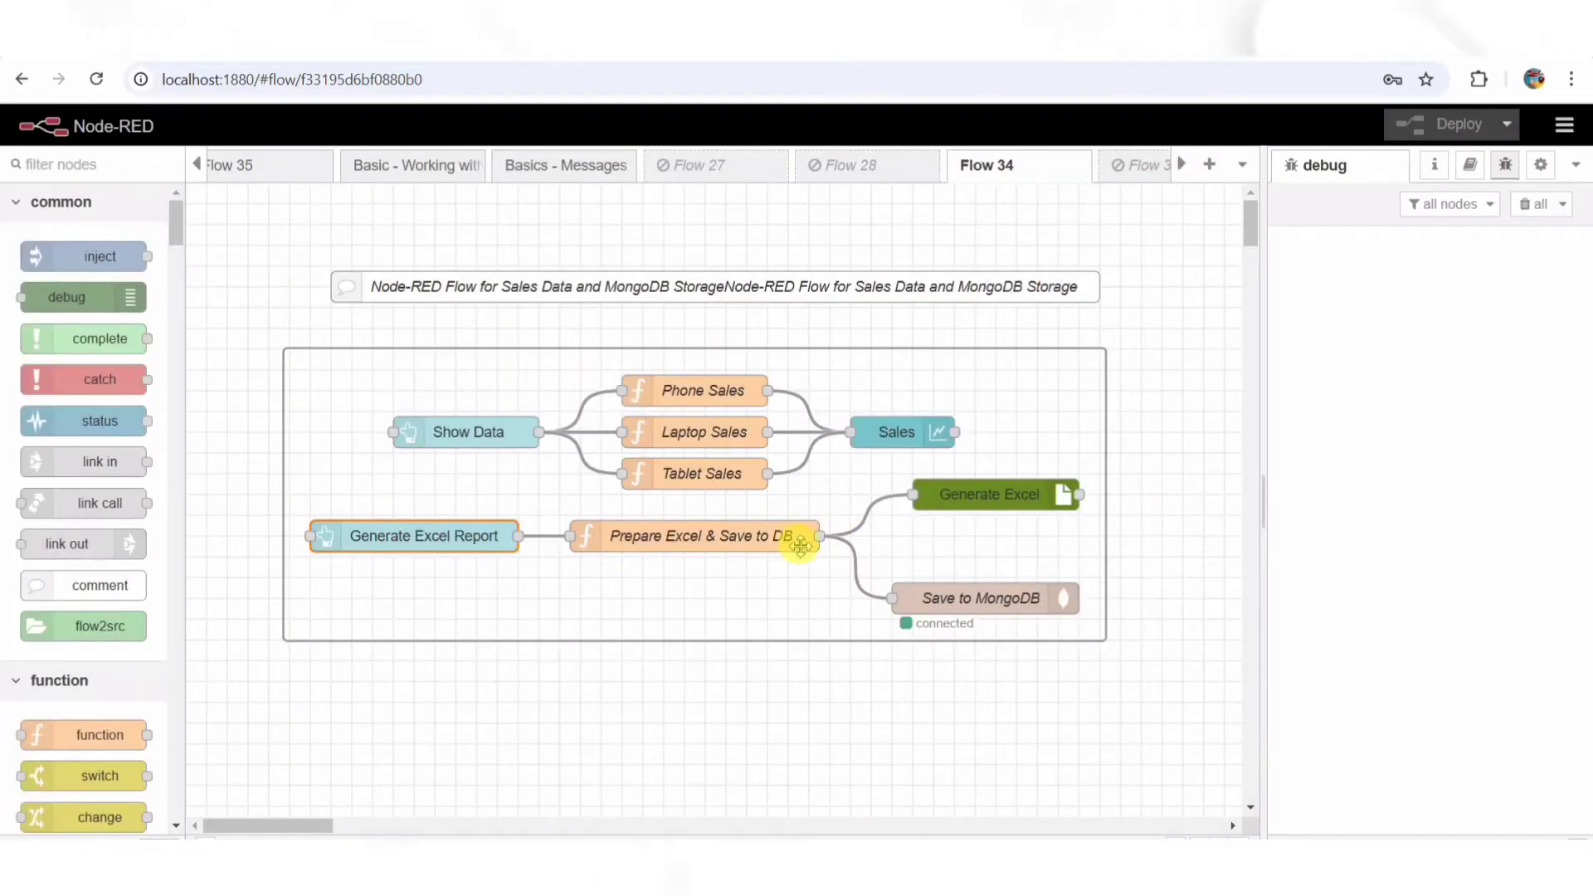
{"action": "mouse_move", "coordinate": [783, 553]}
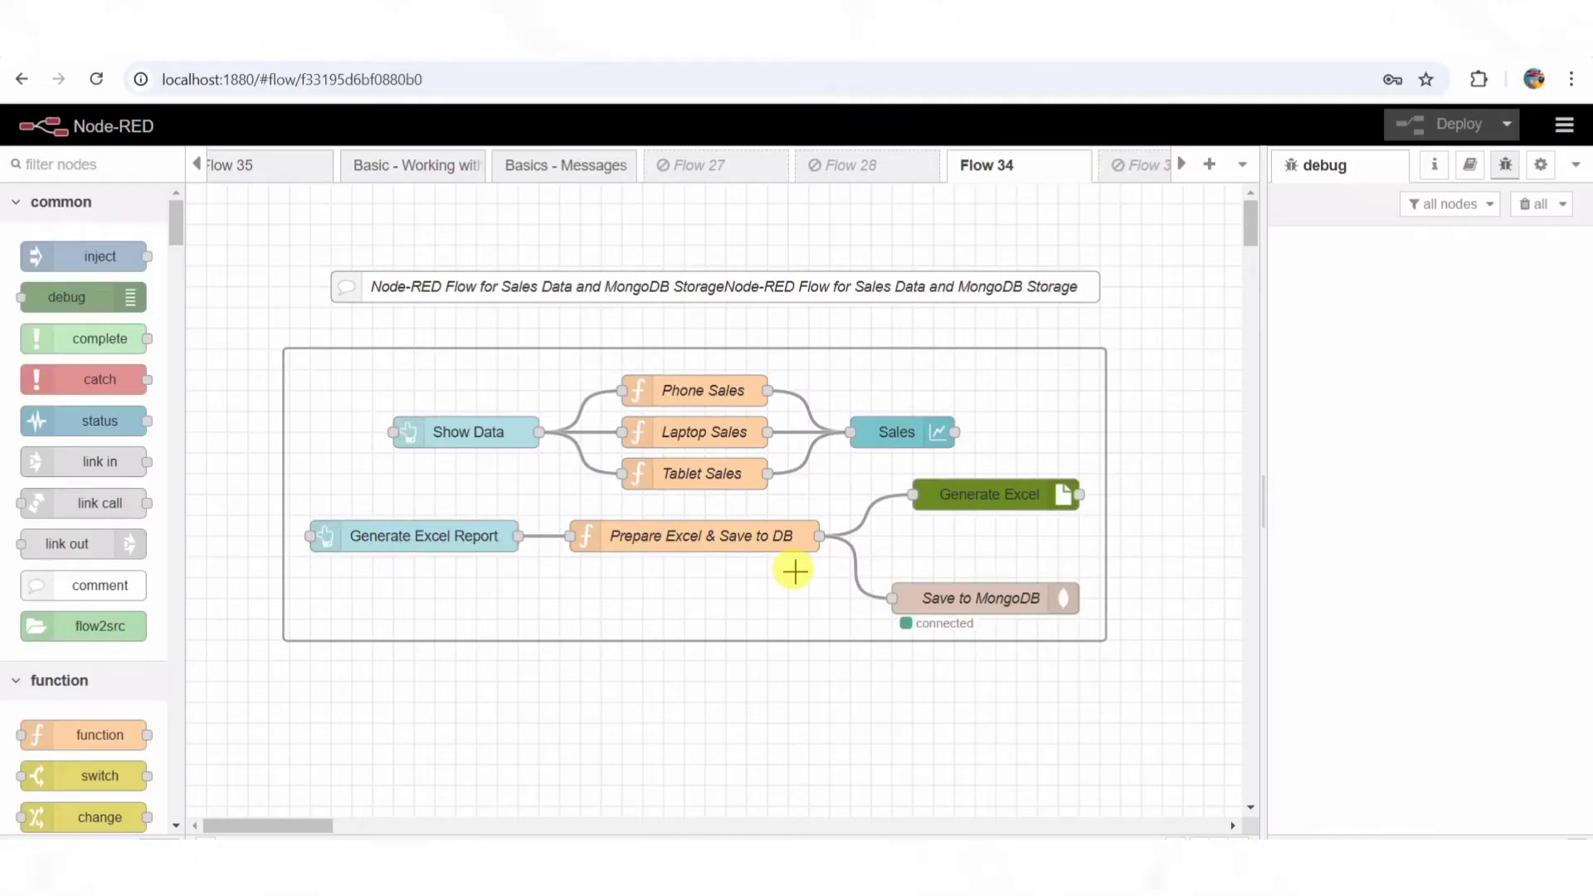
{"action": "mouse_move", "coordinate": [843, 564]}
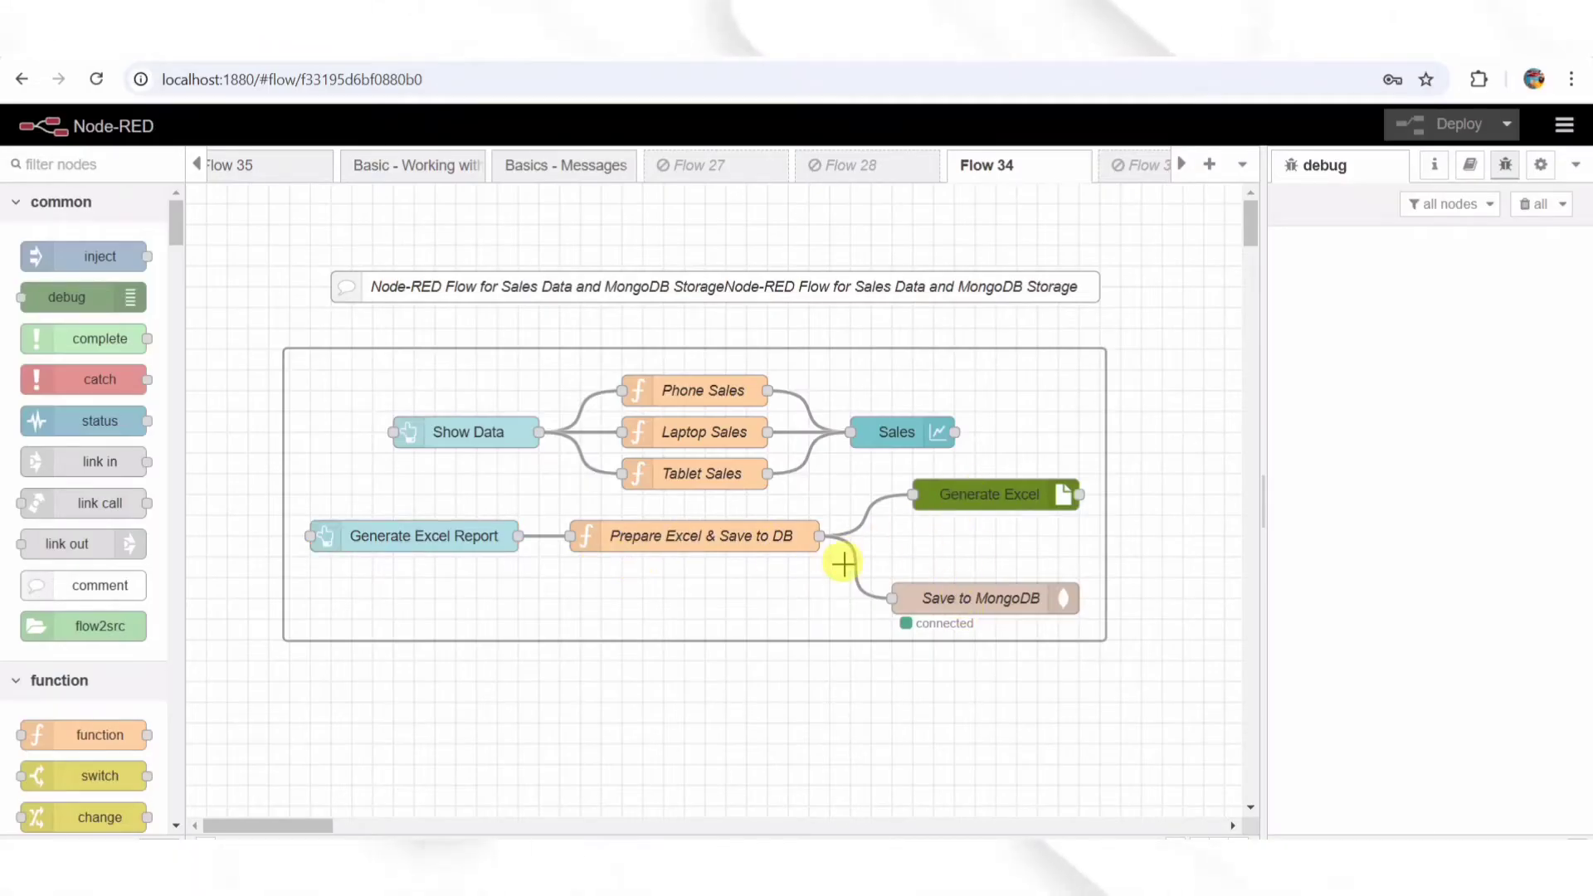
{"action": "mouse_move", "coordinate": [763, 560]}
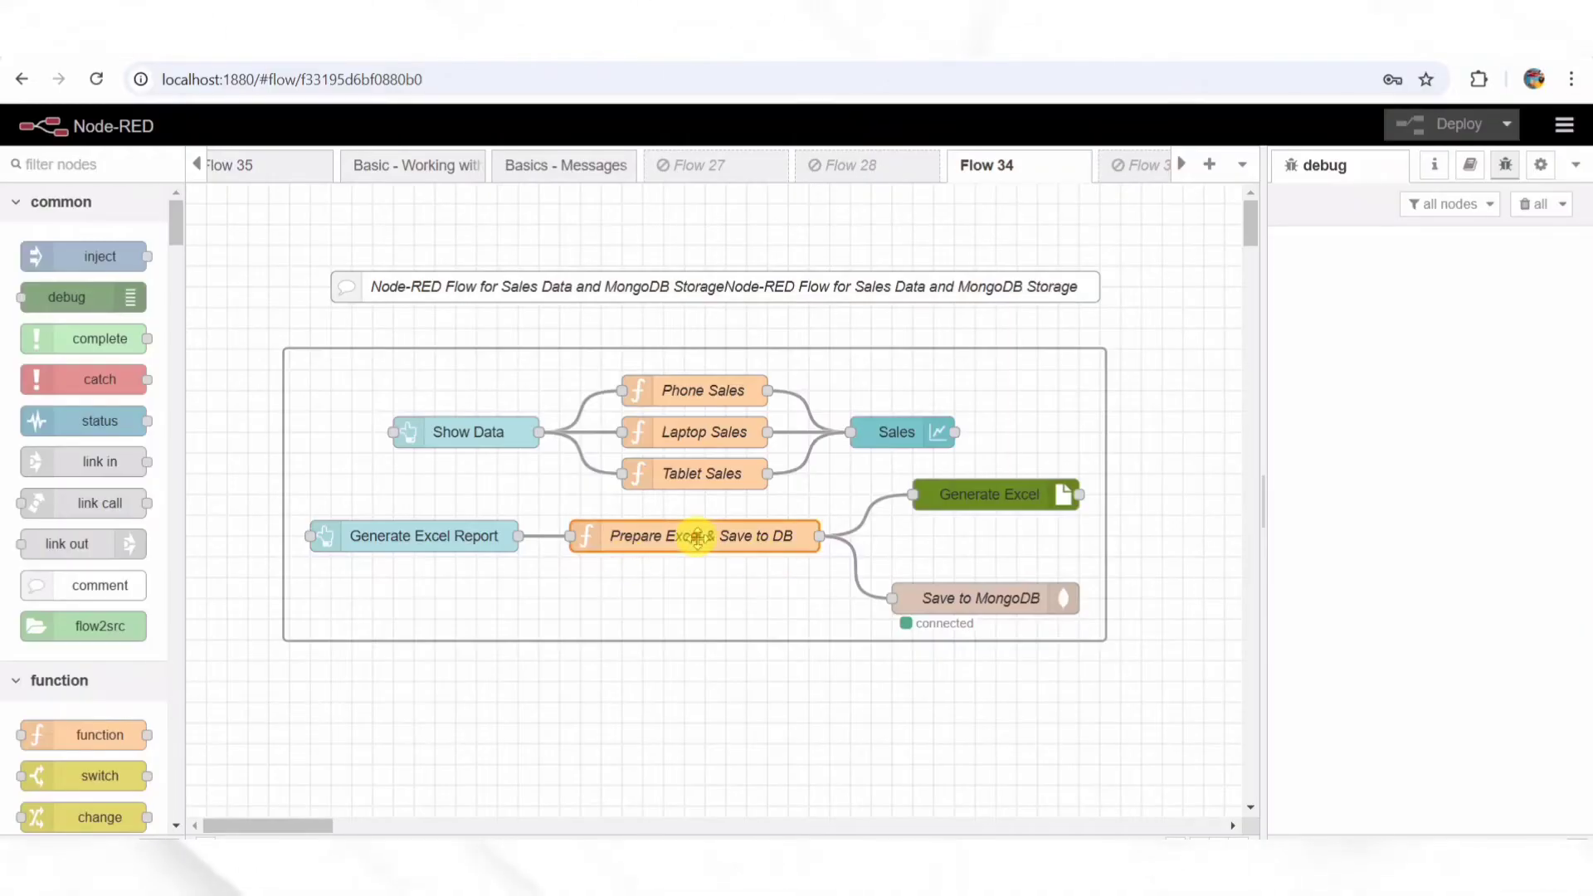
Review the Prepare Excel & Save to DB function's On Message code and close it unchanged
{"action": "double_click", "coordinate": [697, 538]}
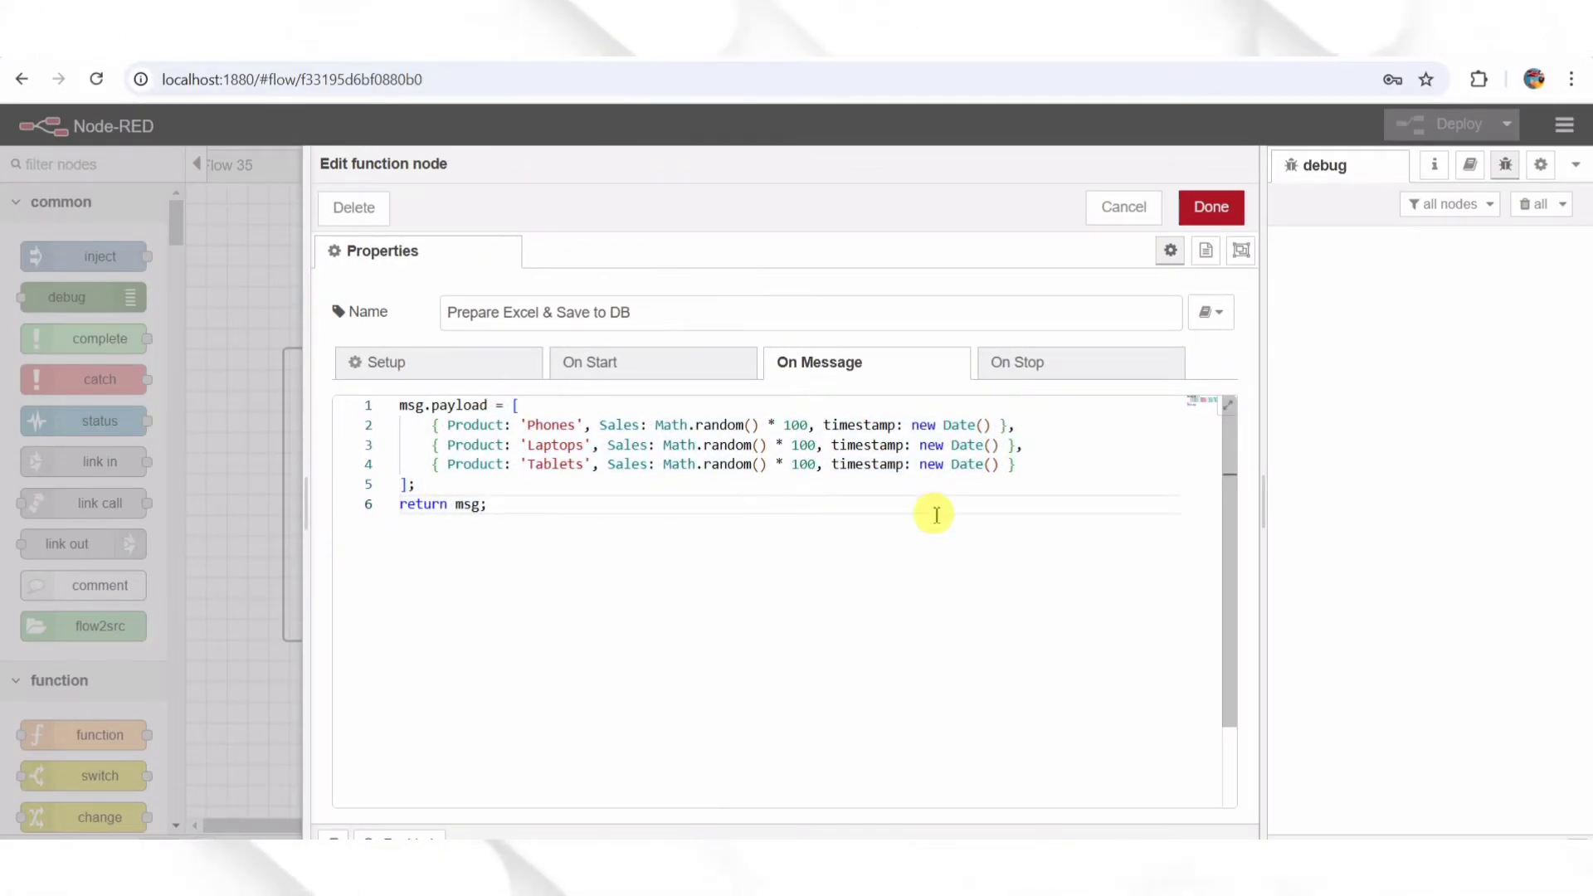
{"action": "mouse_move", "coordinate": [959, 521]}
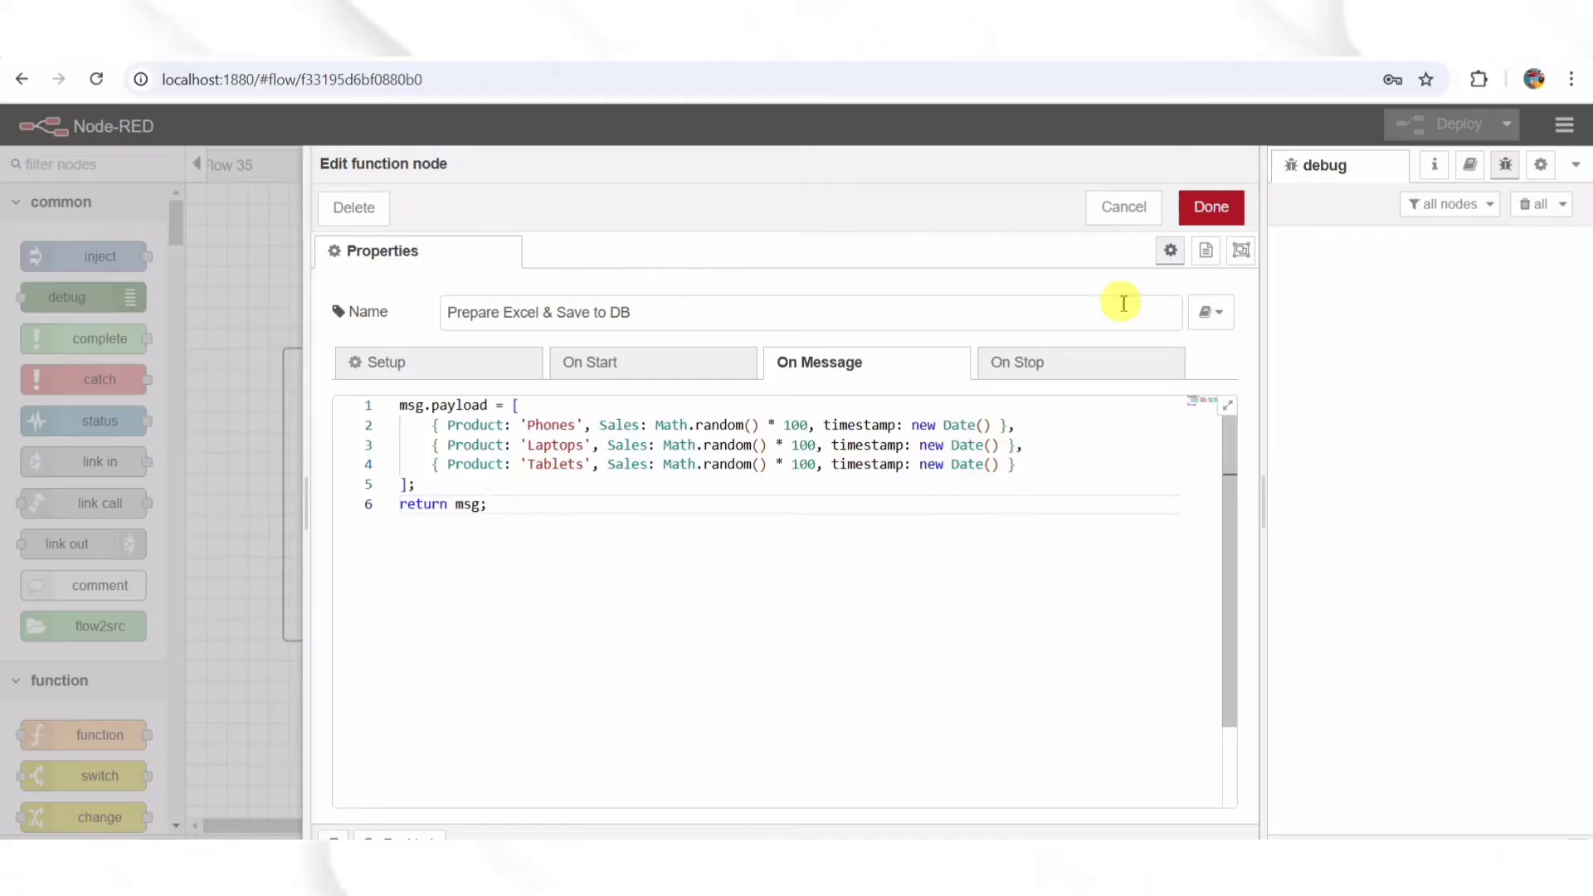
{"action": "left_click", "coordinate": [1211, 208]}
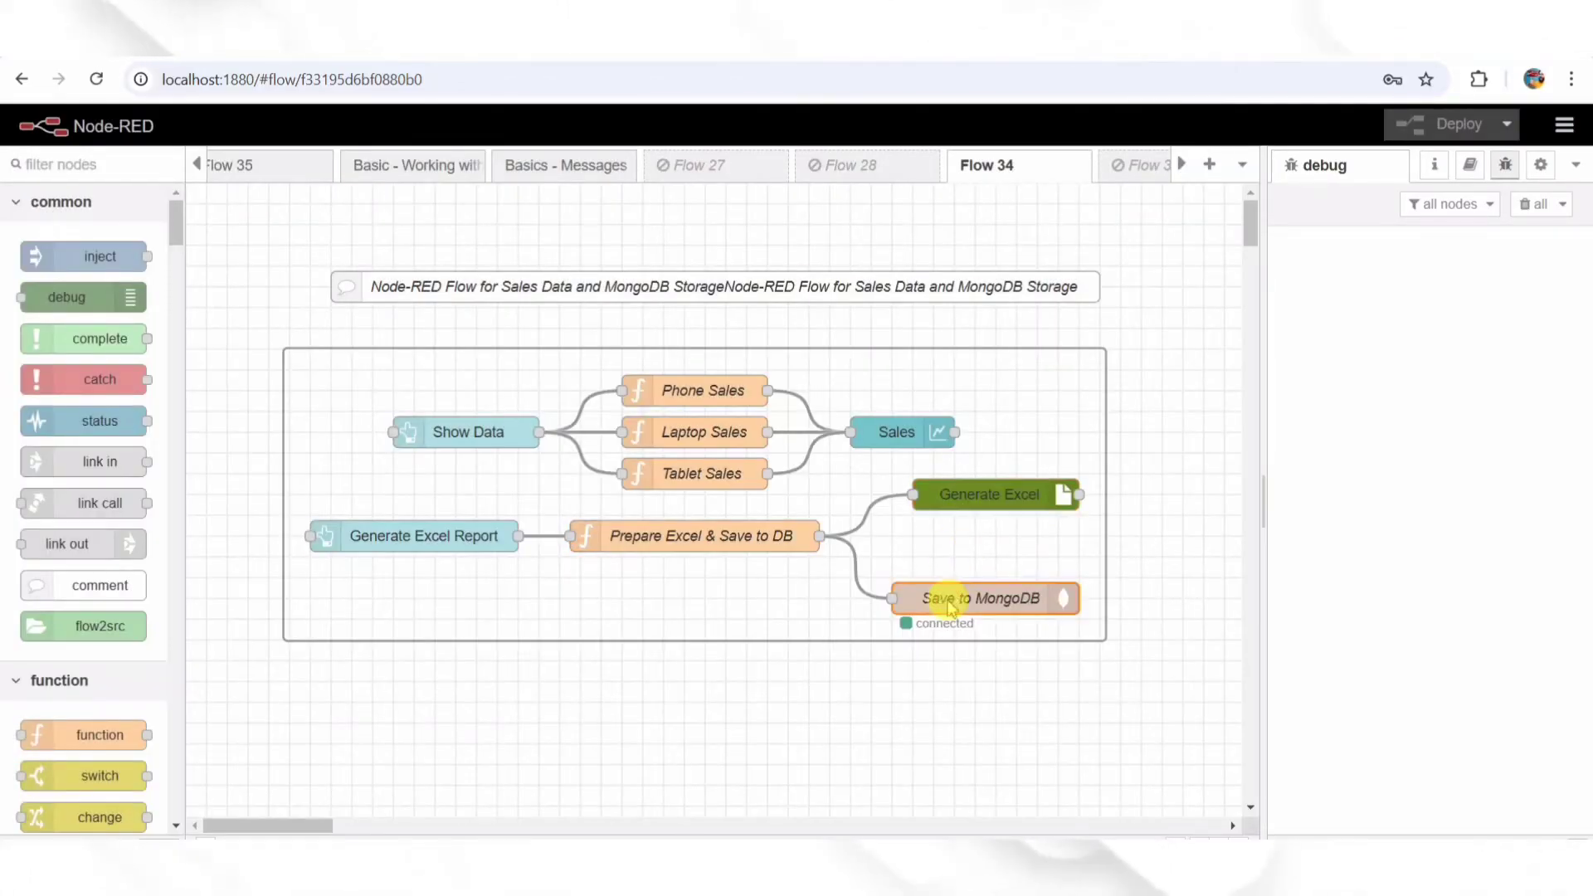
{"action": "double_click", "coordinate": [983, 598]}
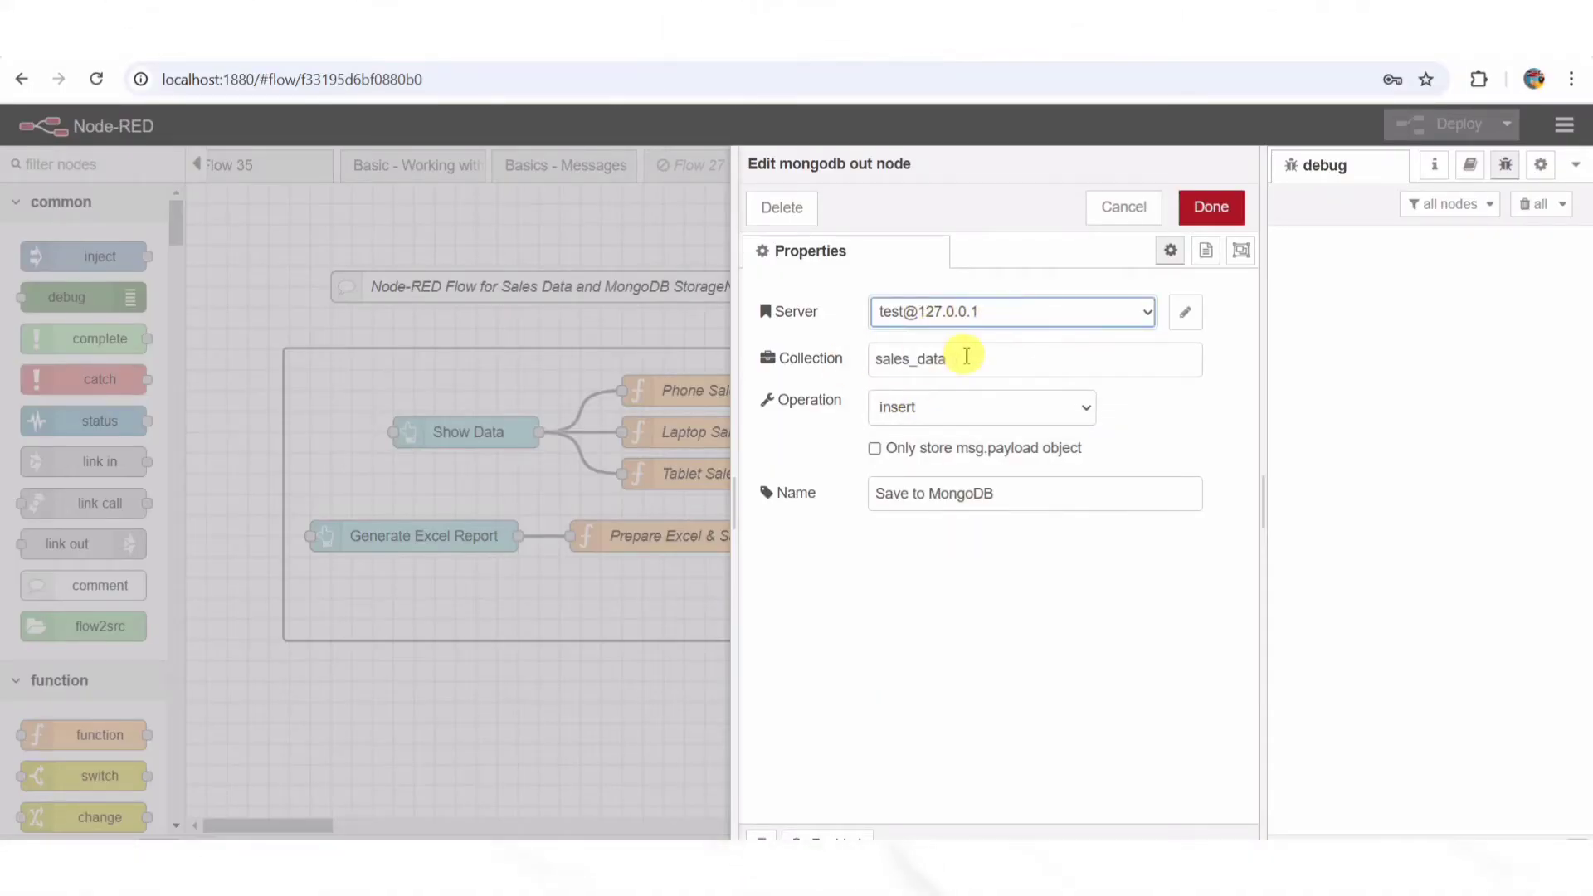
{"action": "left_click", "coordinate": [1212, 205]}
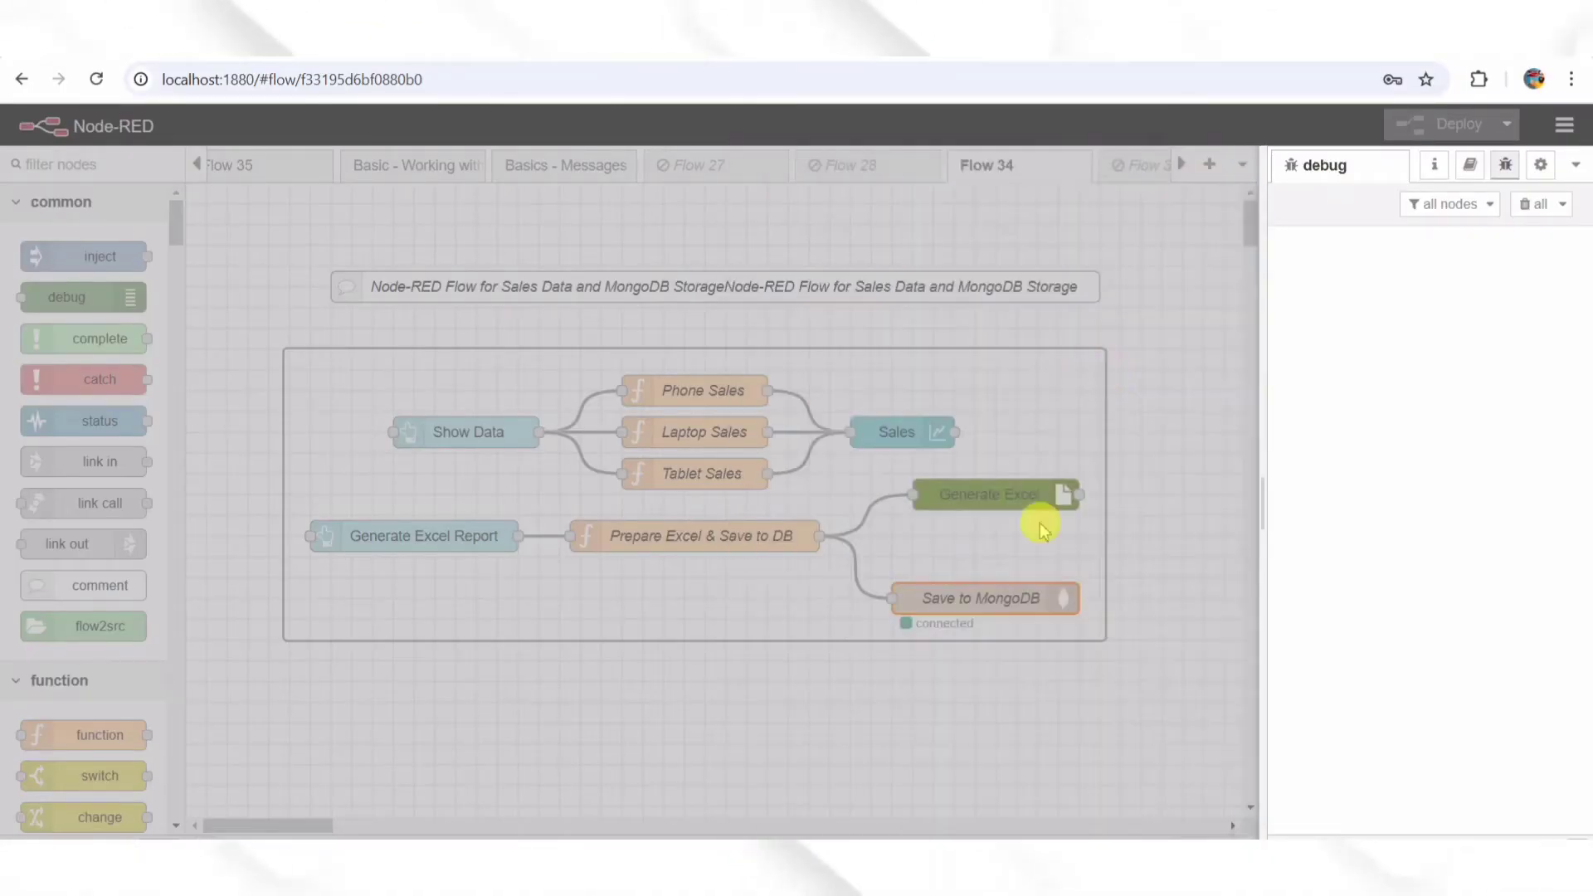
{"action": "double_click", "coordinate": [989, 493]}
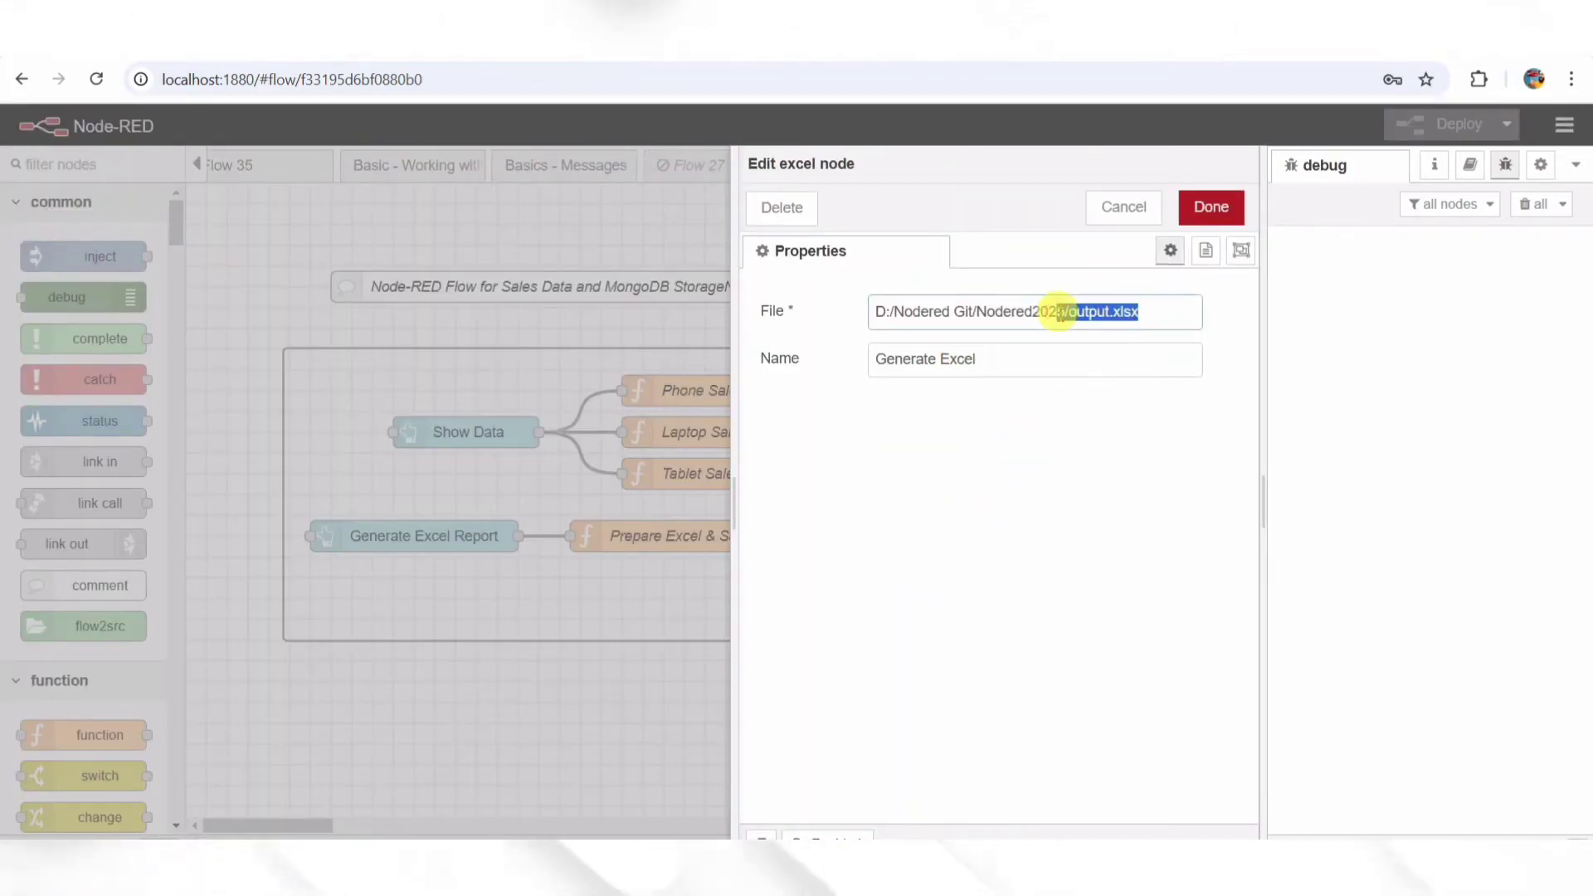
{"action": "left_click", "coordinate": [1212, 206]}
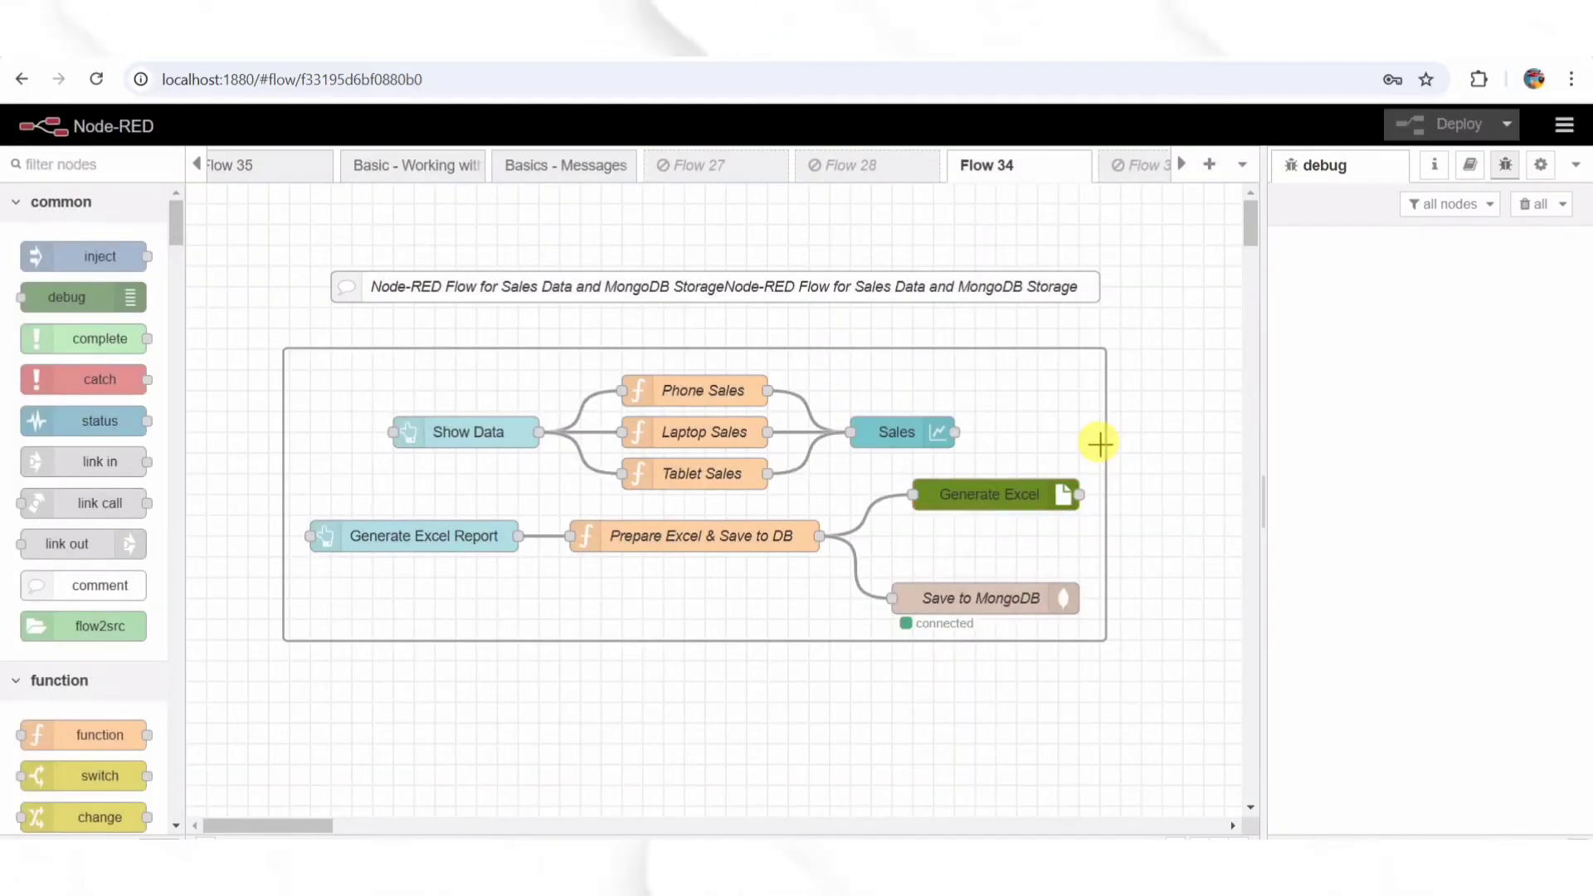
{"action": "mouse_move", "coordinate": [1013, 531]}
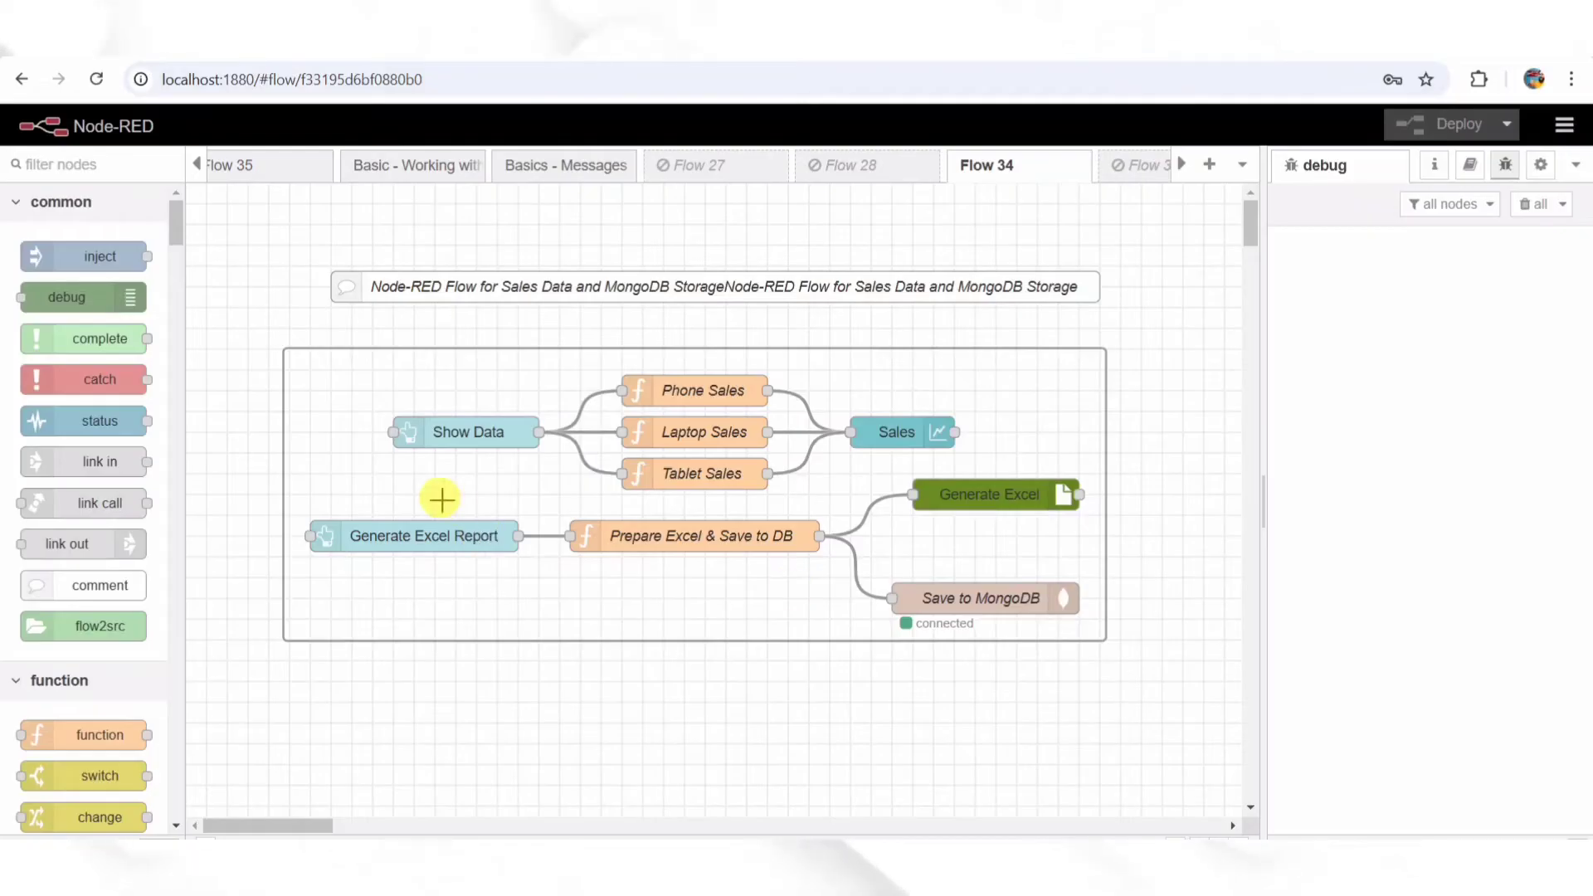
{"action": "mouse_move", "coordinate": [996, 285]}
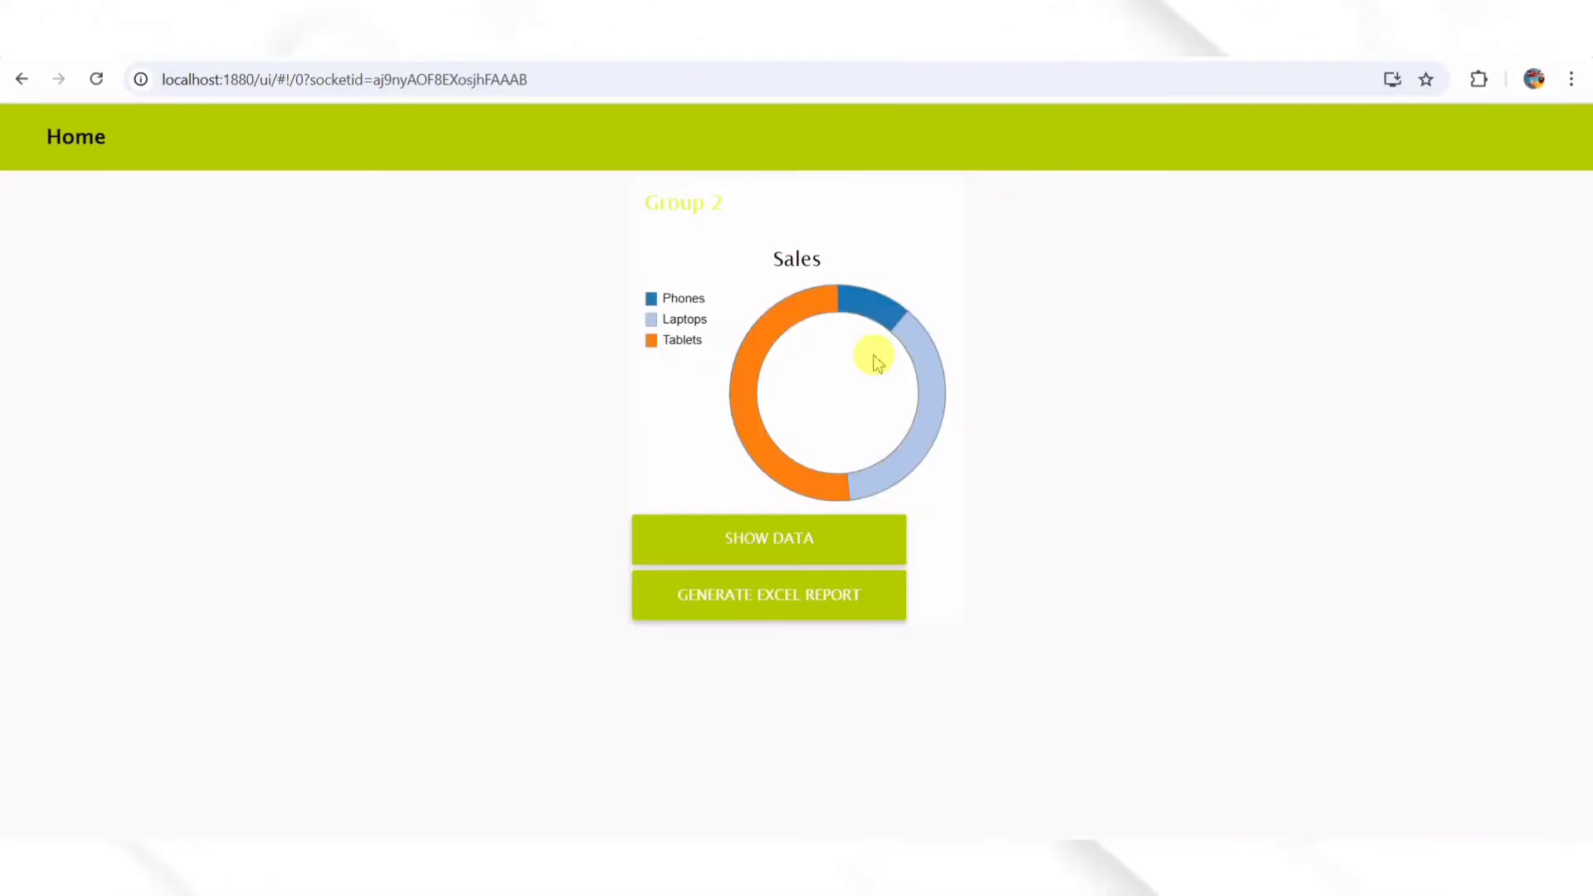
{"action": "mouse_move", "coordinate": [936, 466]}
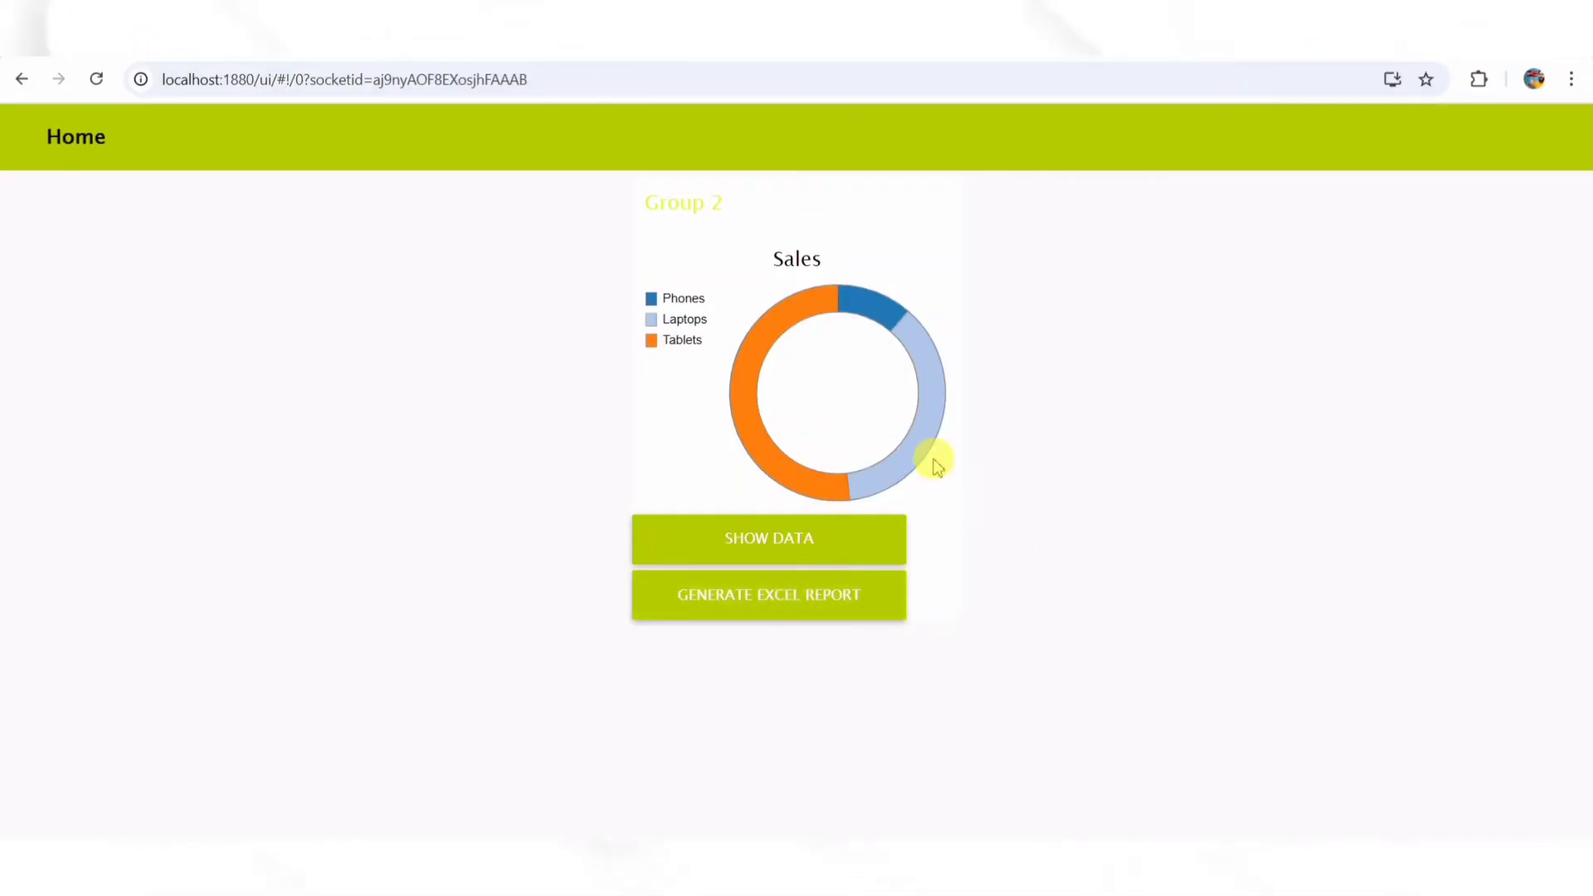
{"action": "mouse_move", "coordinate": [907, 505]}
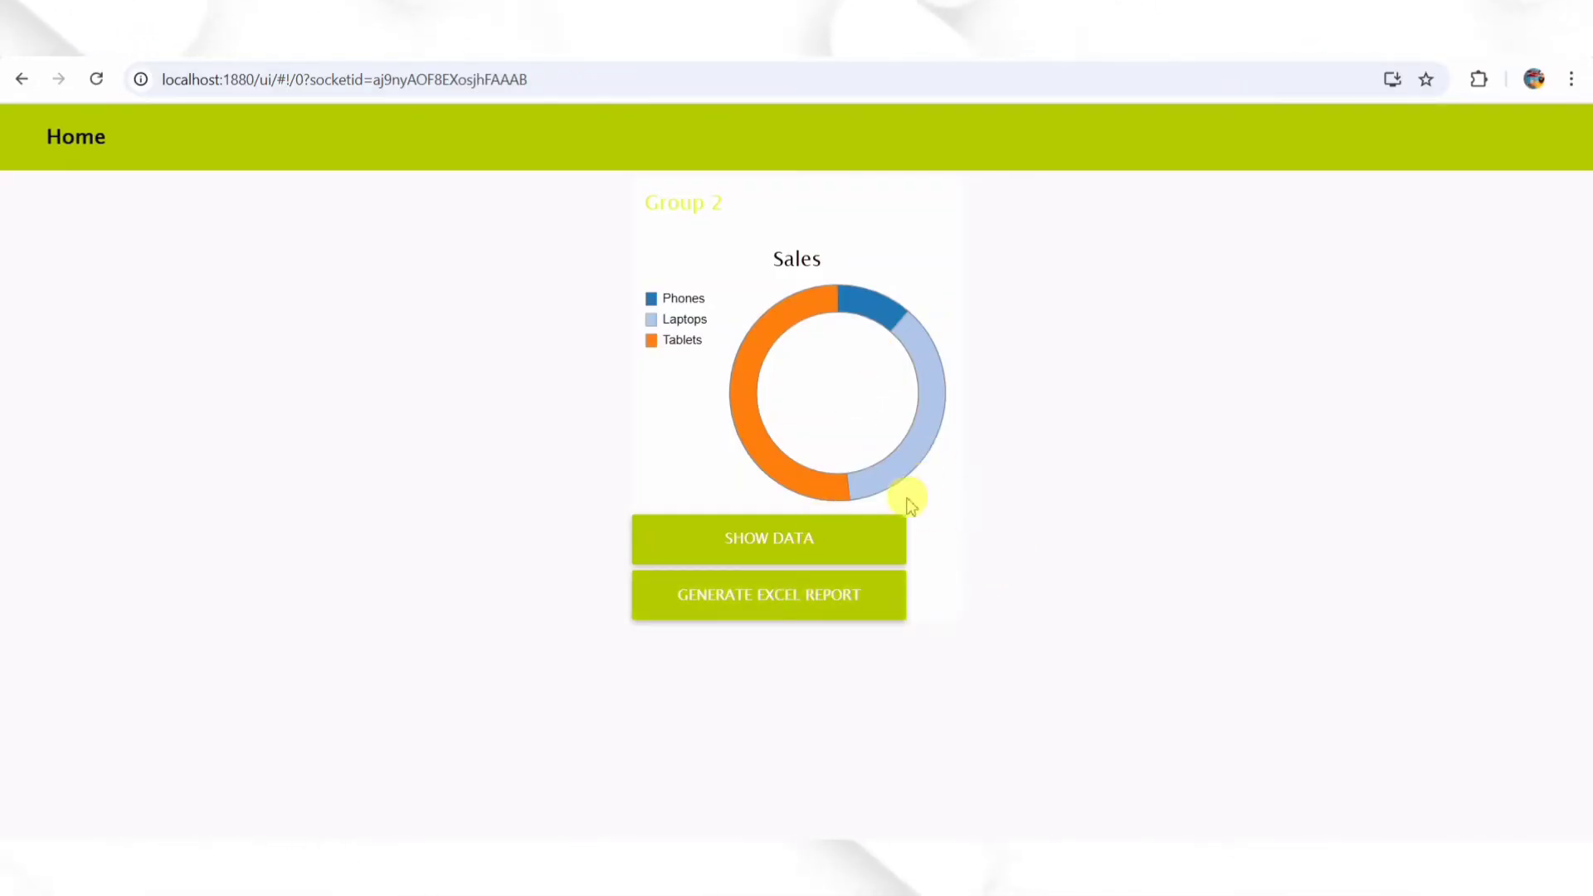
{"action": "mouse_move", "coordinate": [941, 627]}
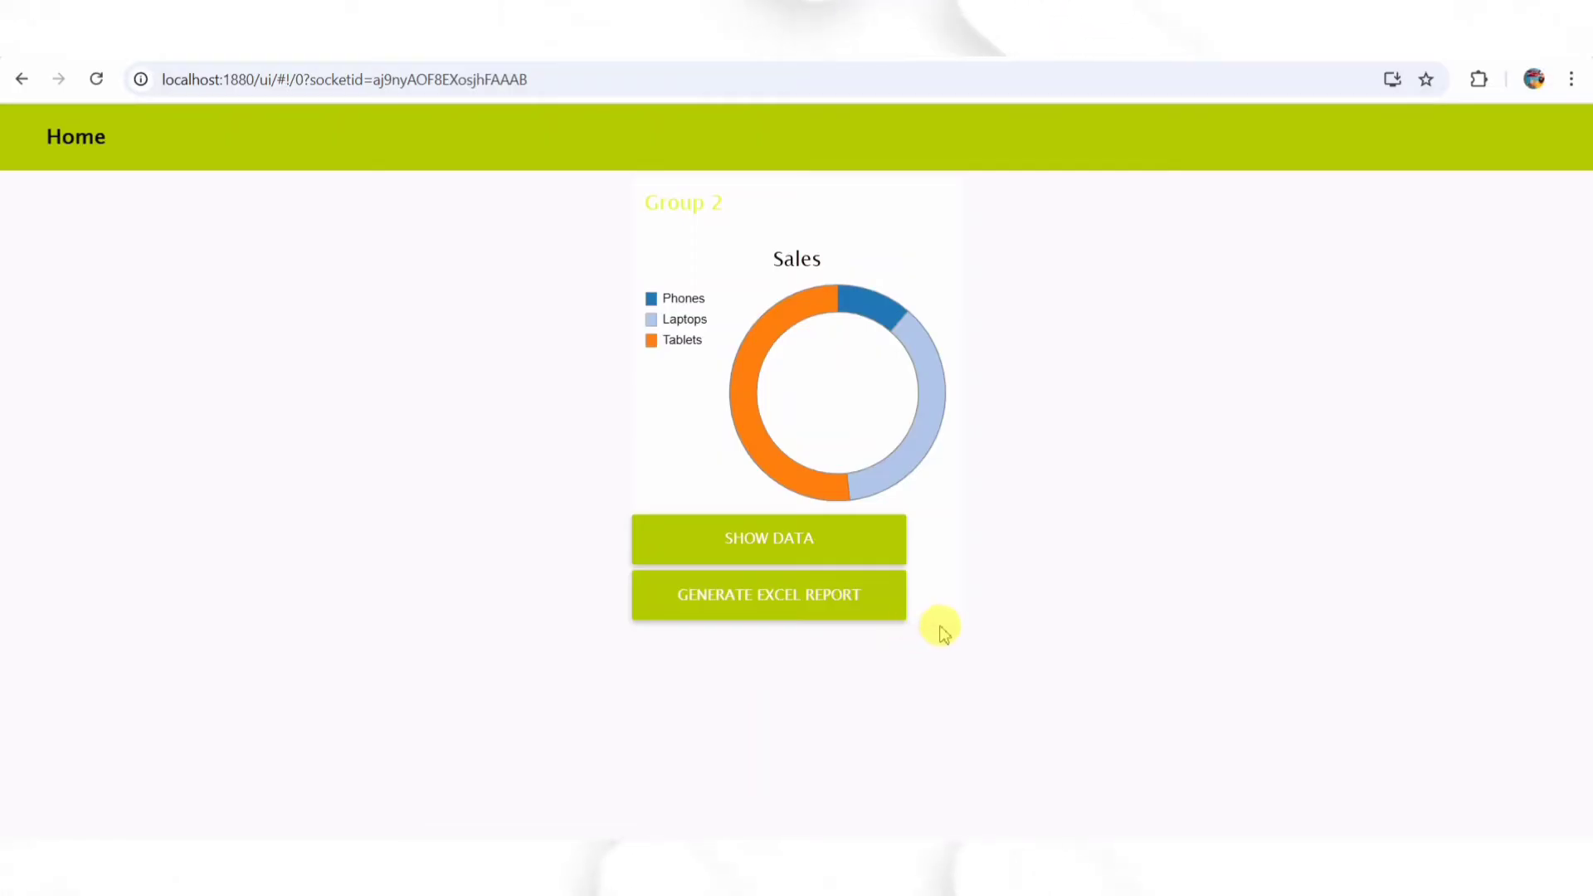
{"action": "mouse_move", "coordinate": [944, 554]}
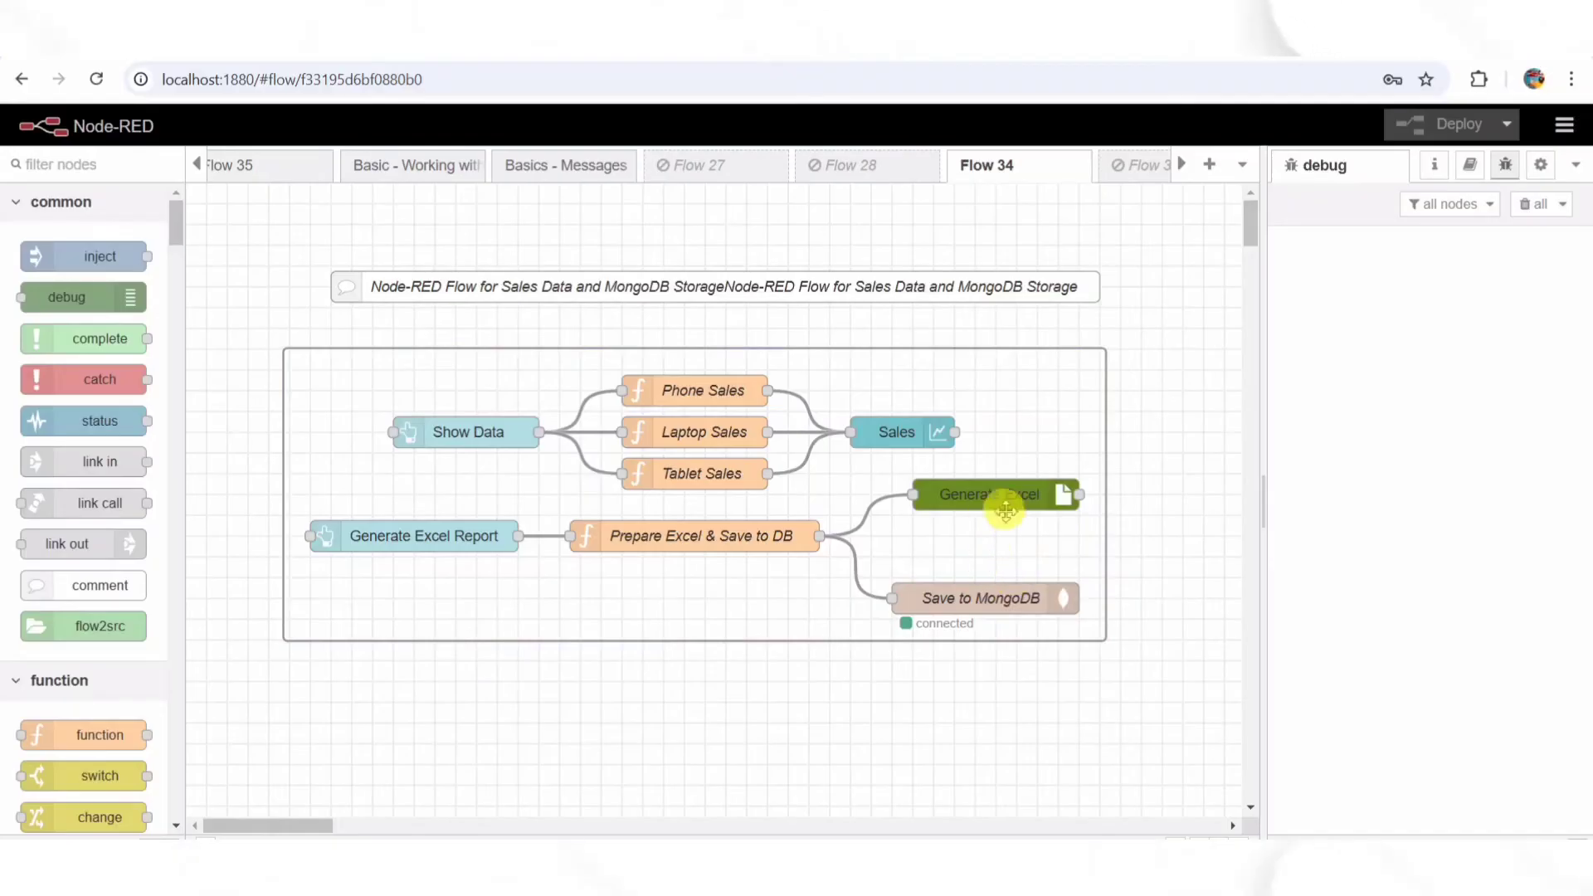
{"action": "mouse_move", "coordinate": [970, 571]}
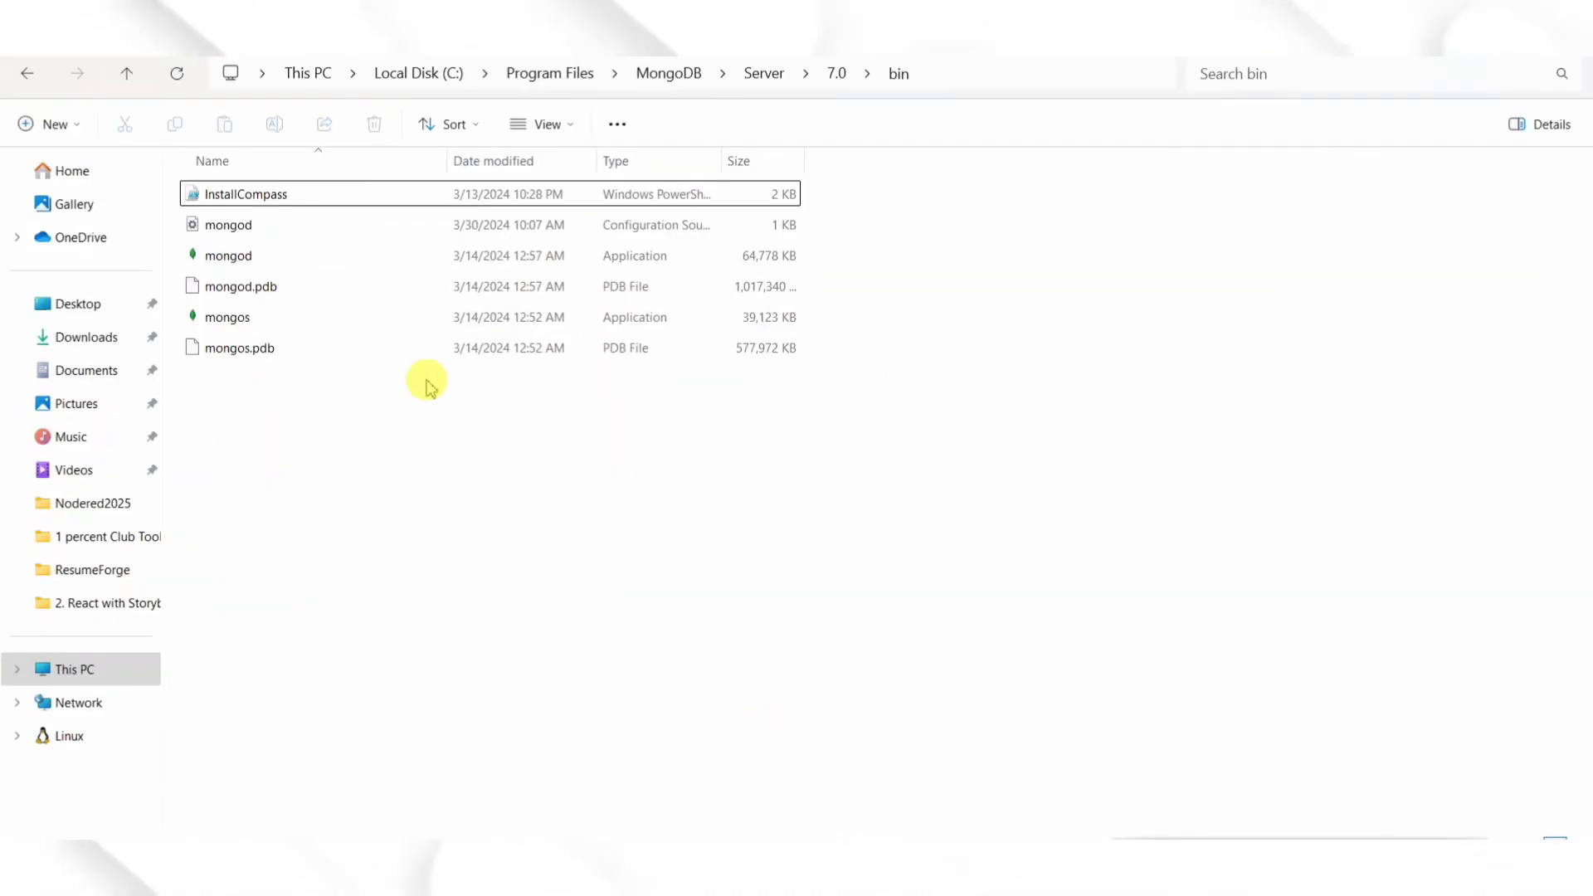
Open output.xlsx from the Nodered2025 folder in Excel and dismiss the activation notice
{"action": "left_click", "coordinate": [90, 505]}
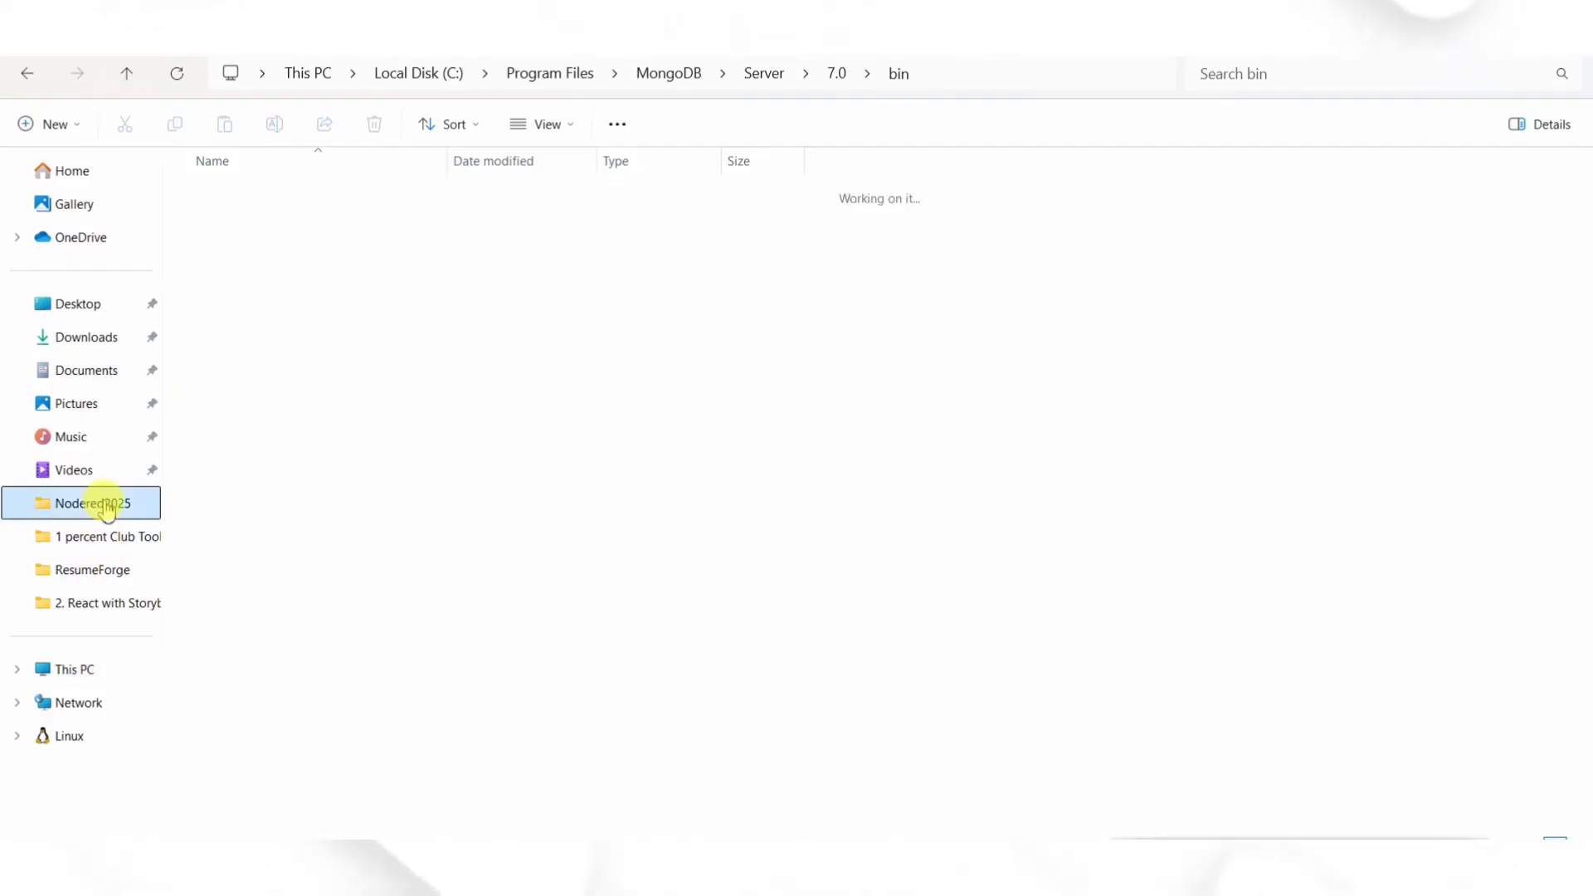
{"action": "left_click", "coordinate": [81, 503]}
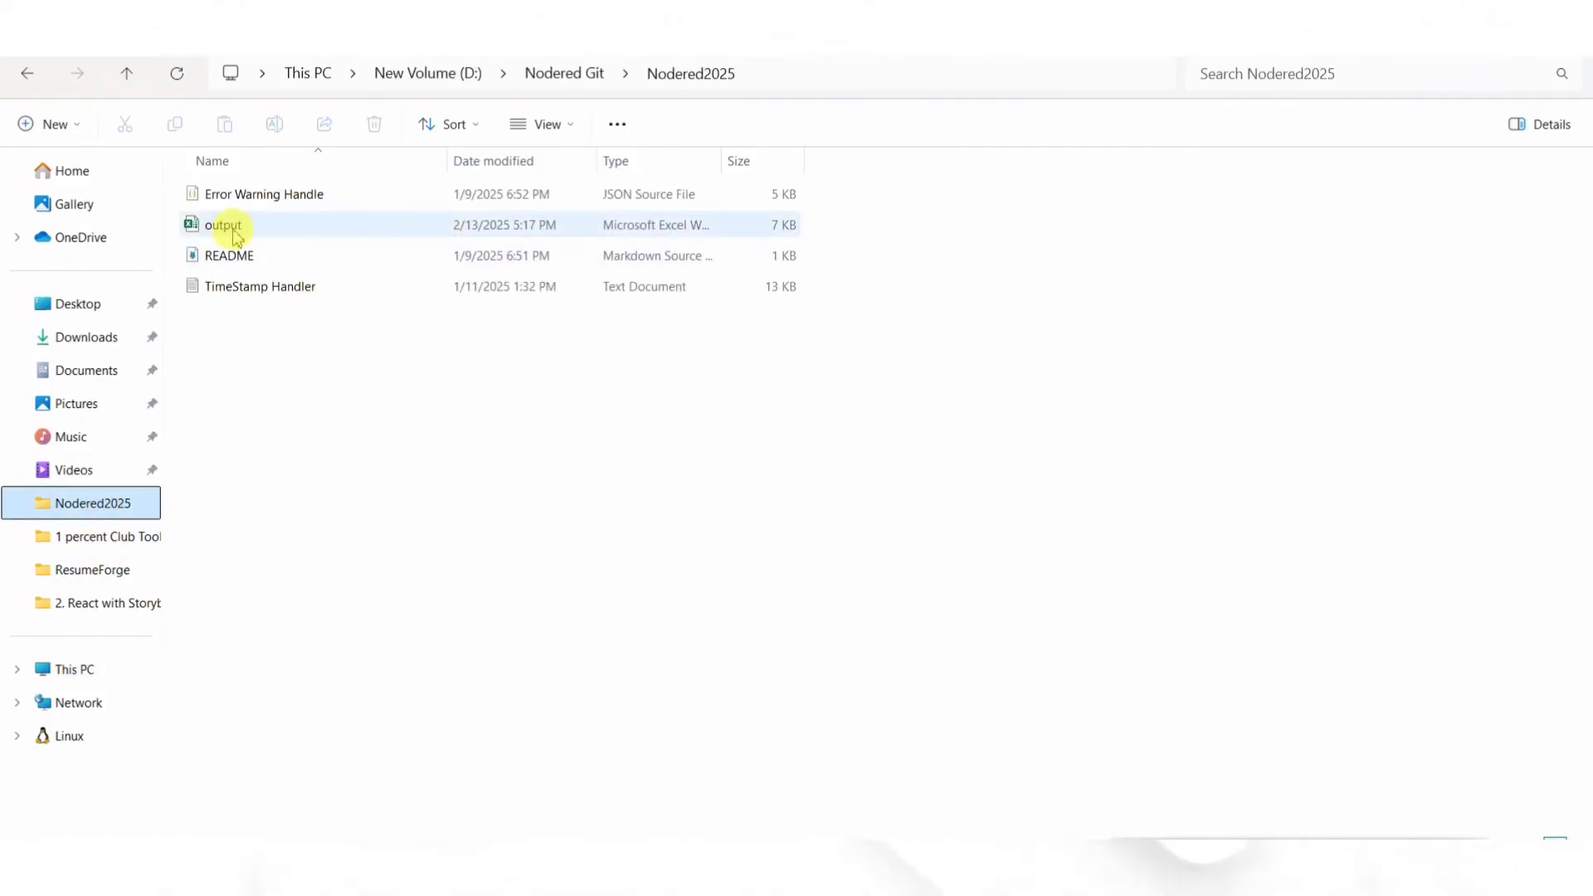
{"action": "left_click", "coordinate": [236, 232]}
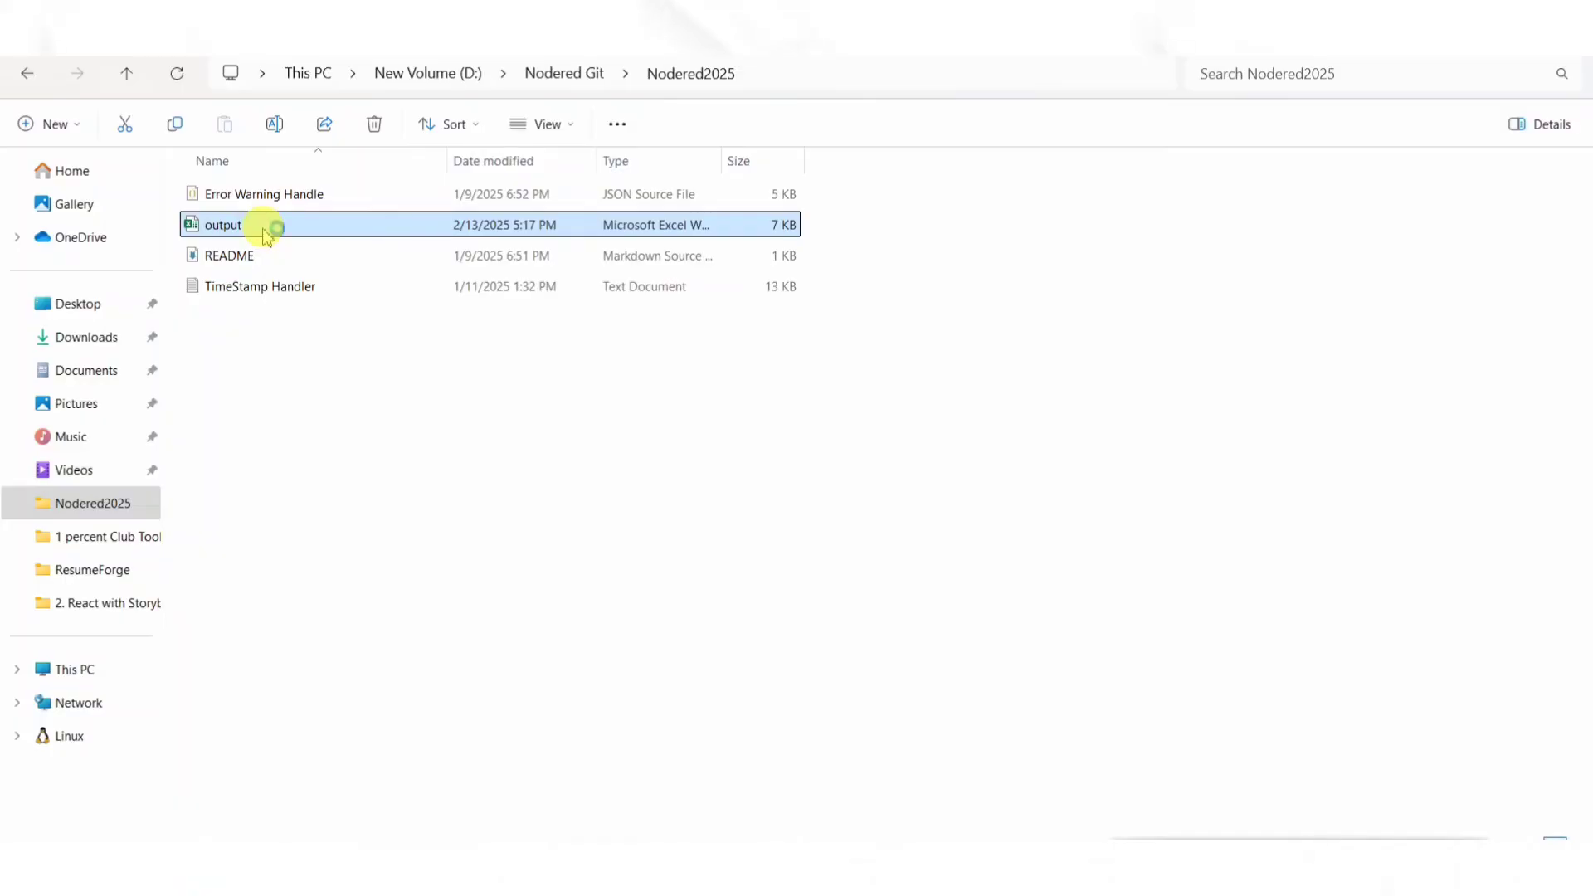
{"action": "double_click", "coordinate": [224, 226]}
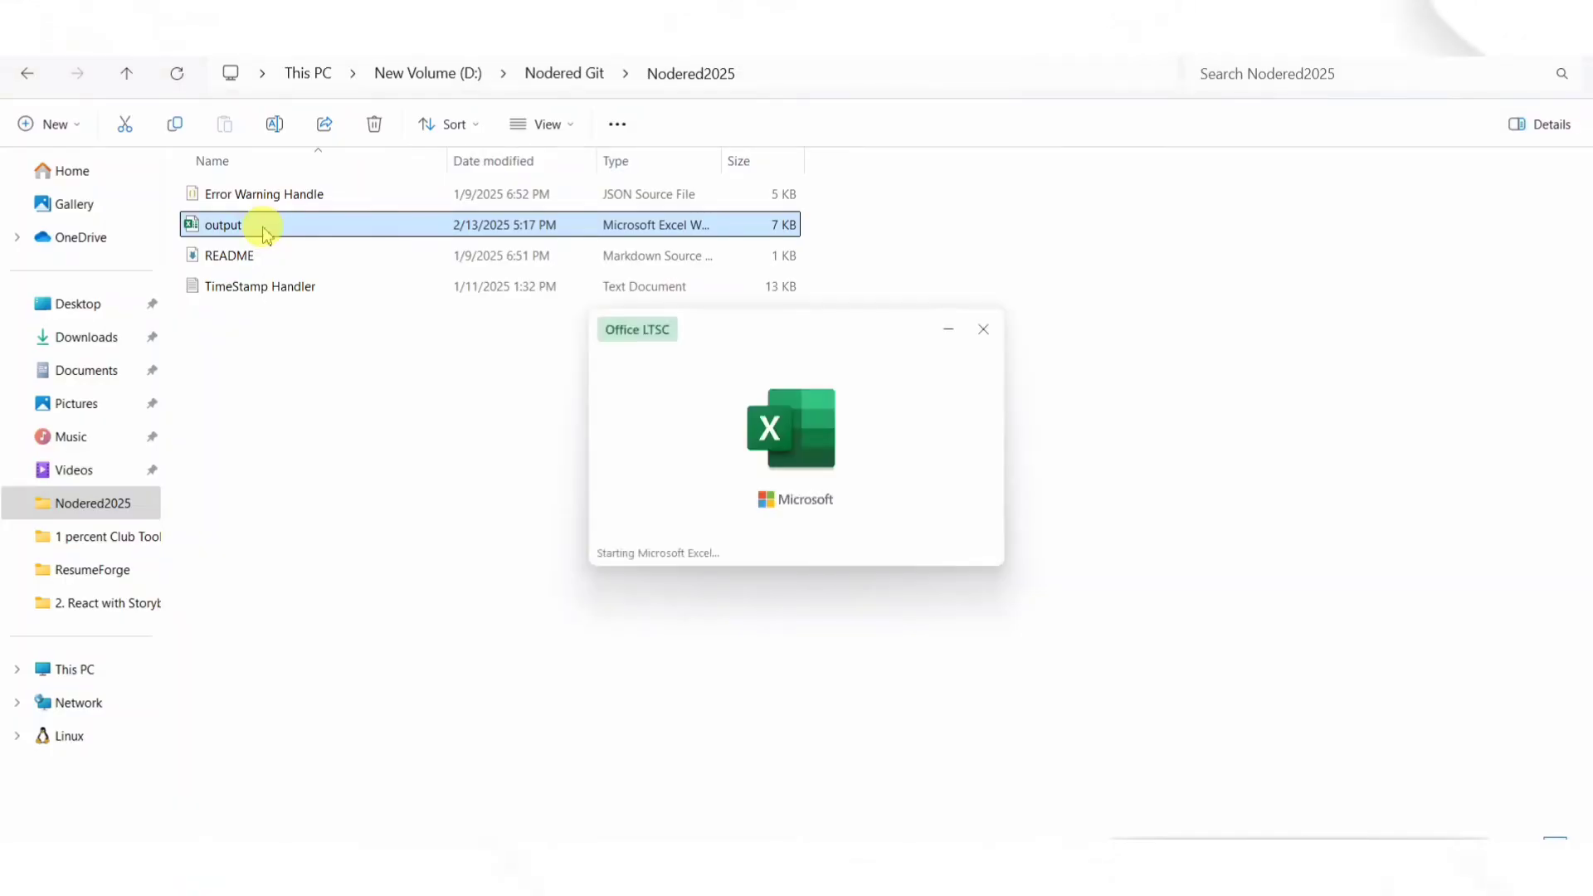
{"action": "double_click", "coordinate": [225, 226]}
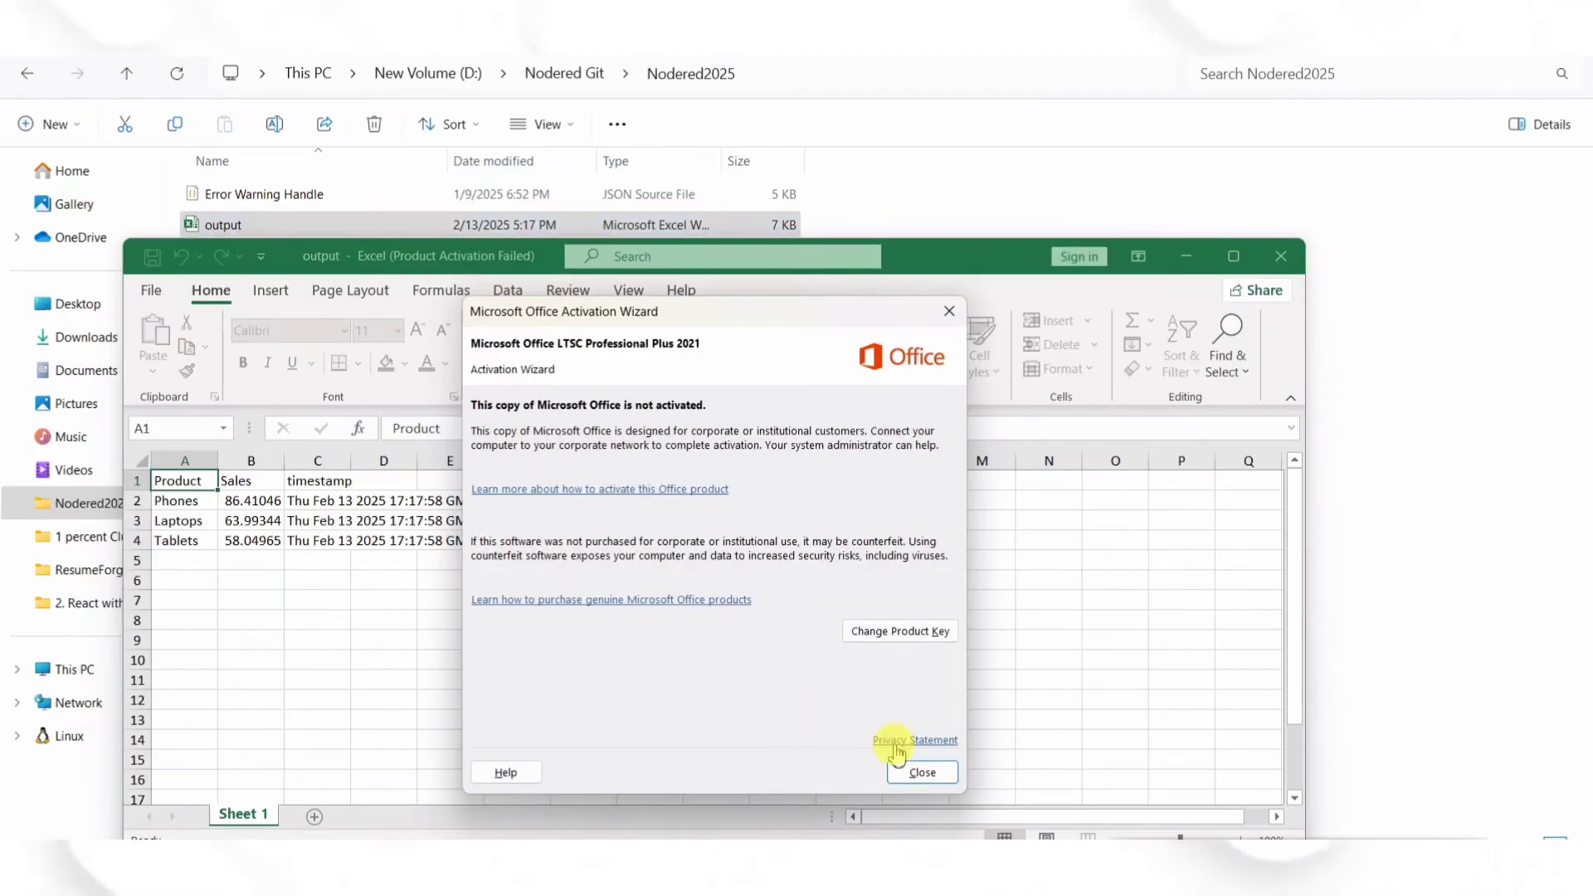
{"action": "left_click", "coordinate": [923, 772]}
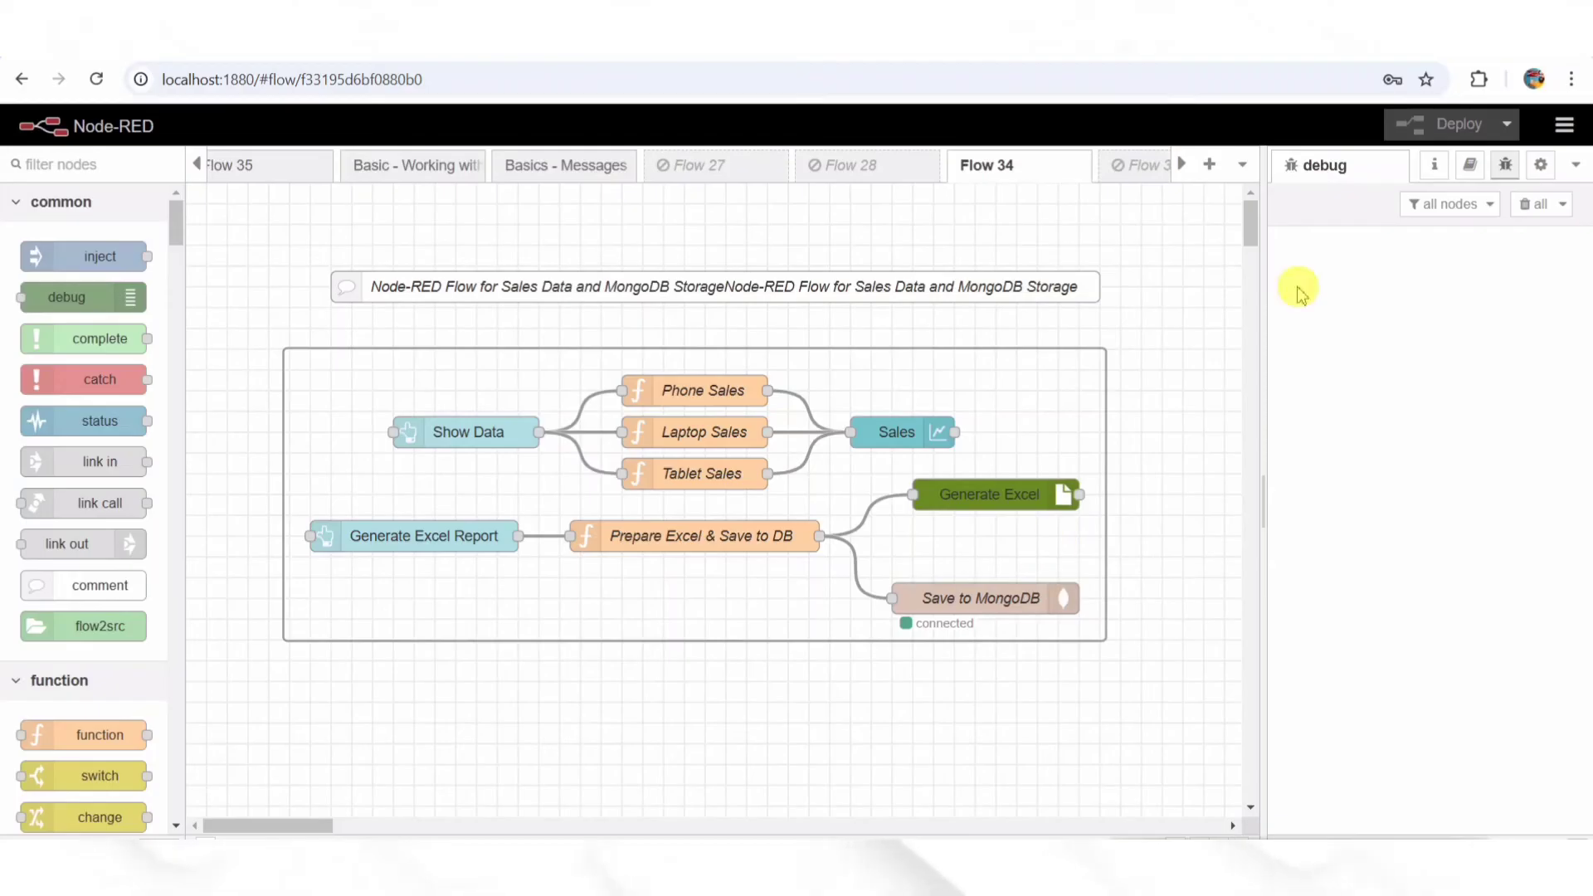
{"action": "mouse_move", "coordinate": [1196, 501]}
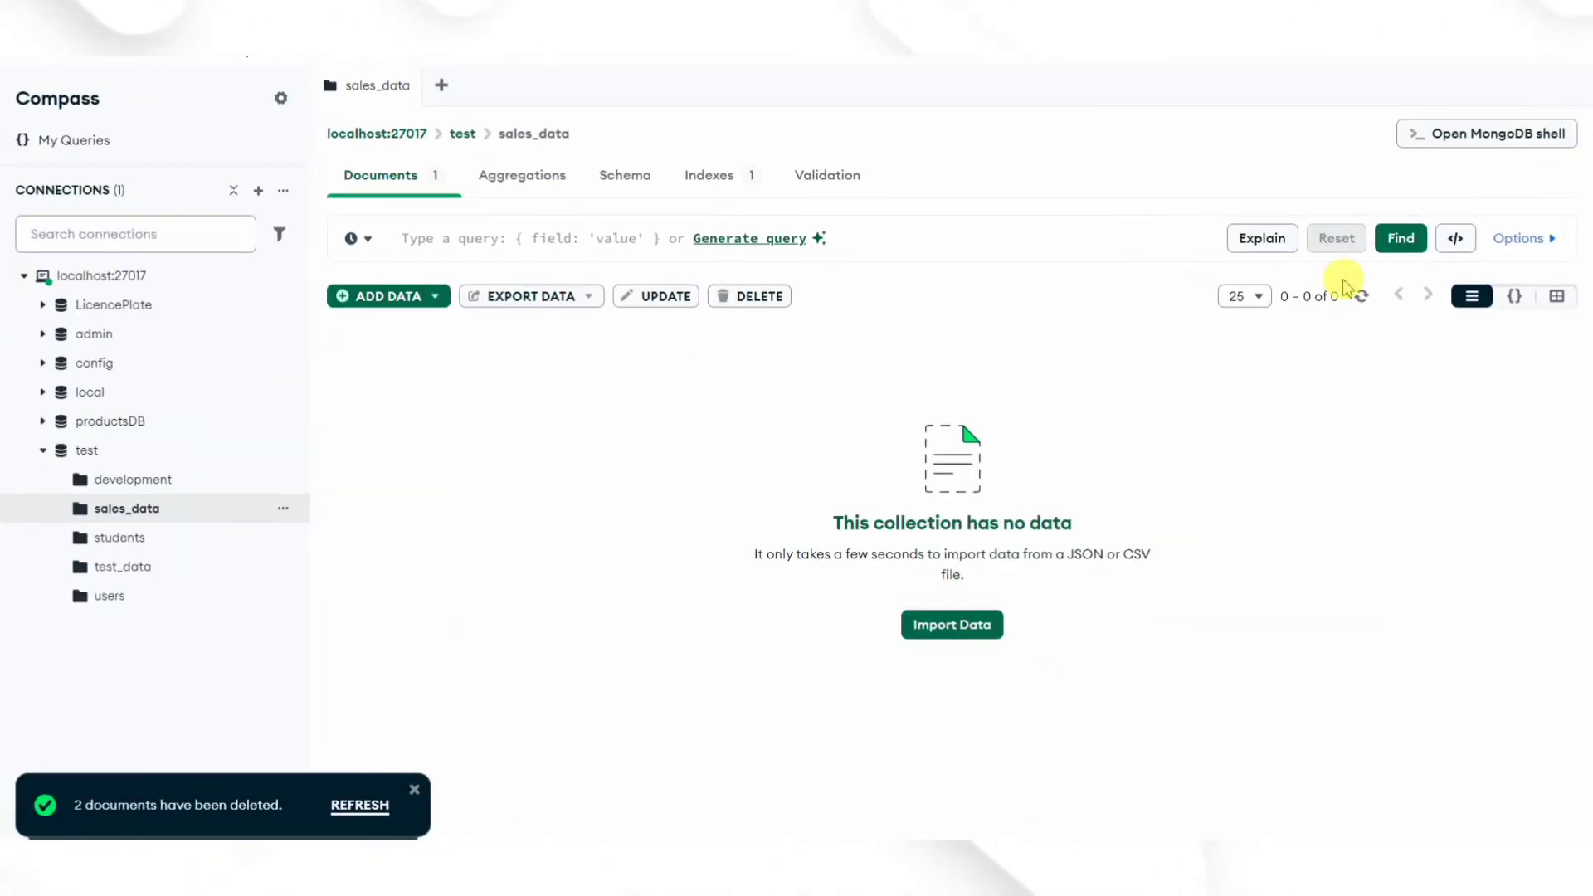
Refresh sales_data and expand the new document's payload entries, including Tablets at 58.05
{"action": "left_click", "coordinate": [1361, 296]}
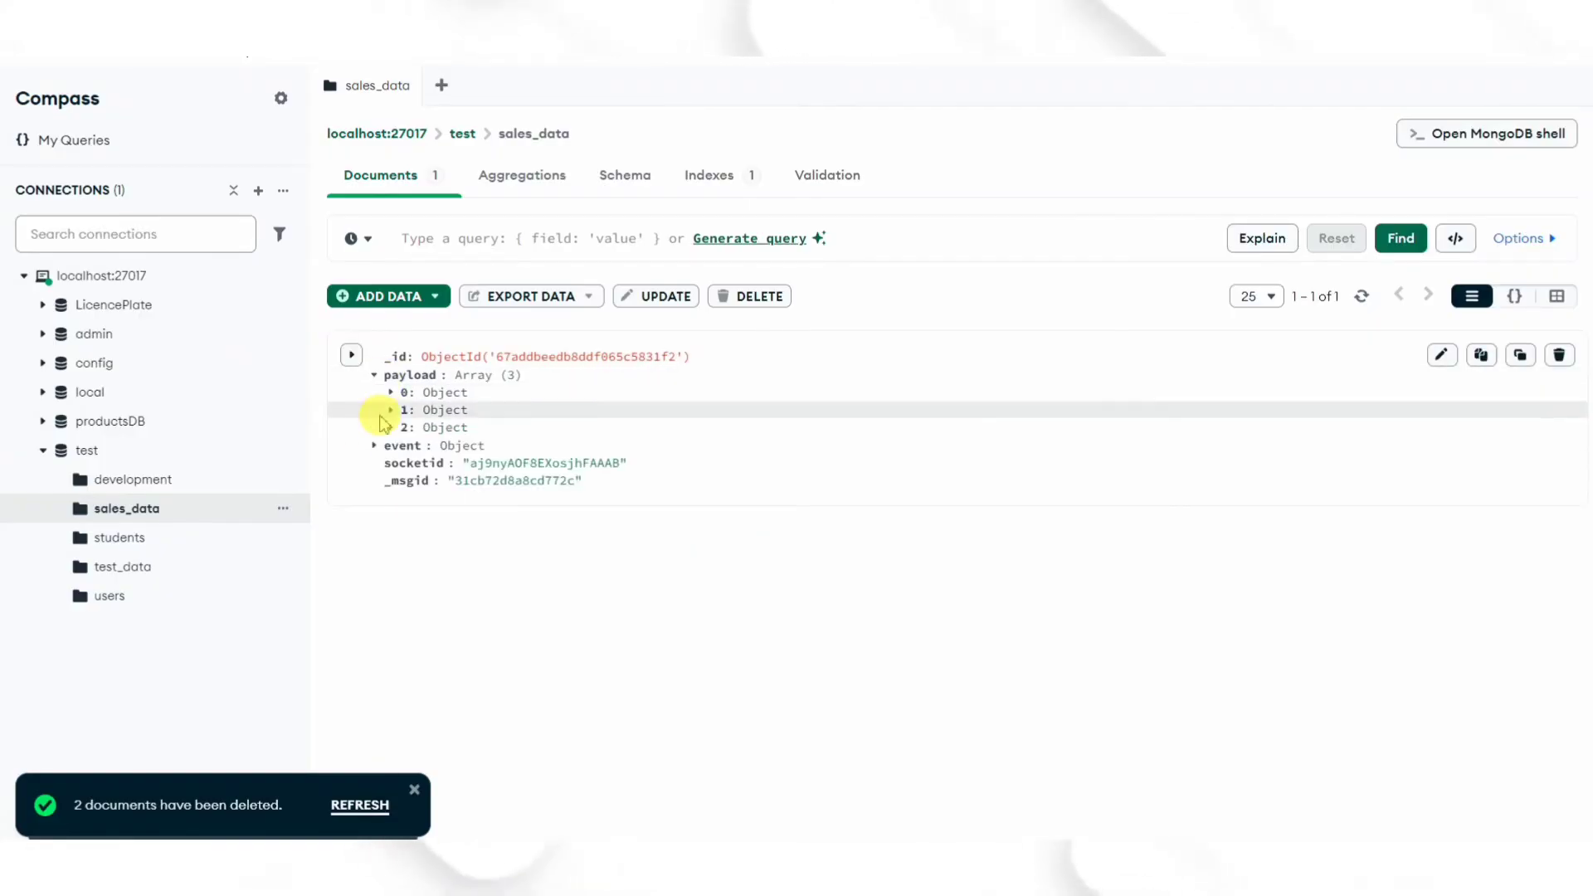
{"action": "left_click", "coordinate": [388, 410]}
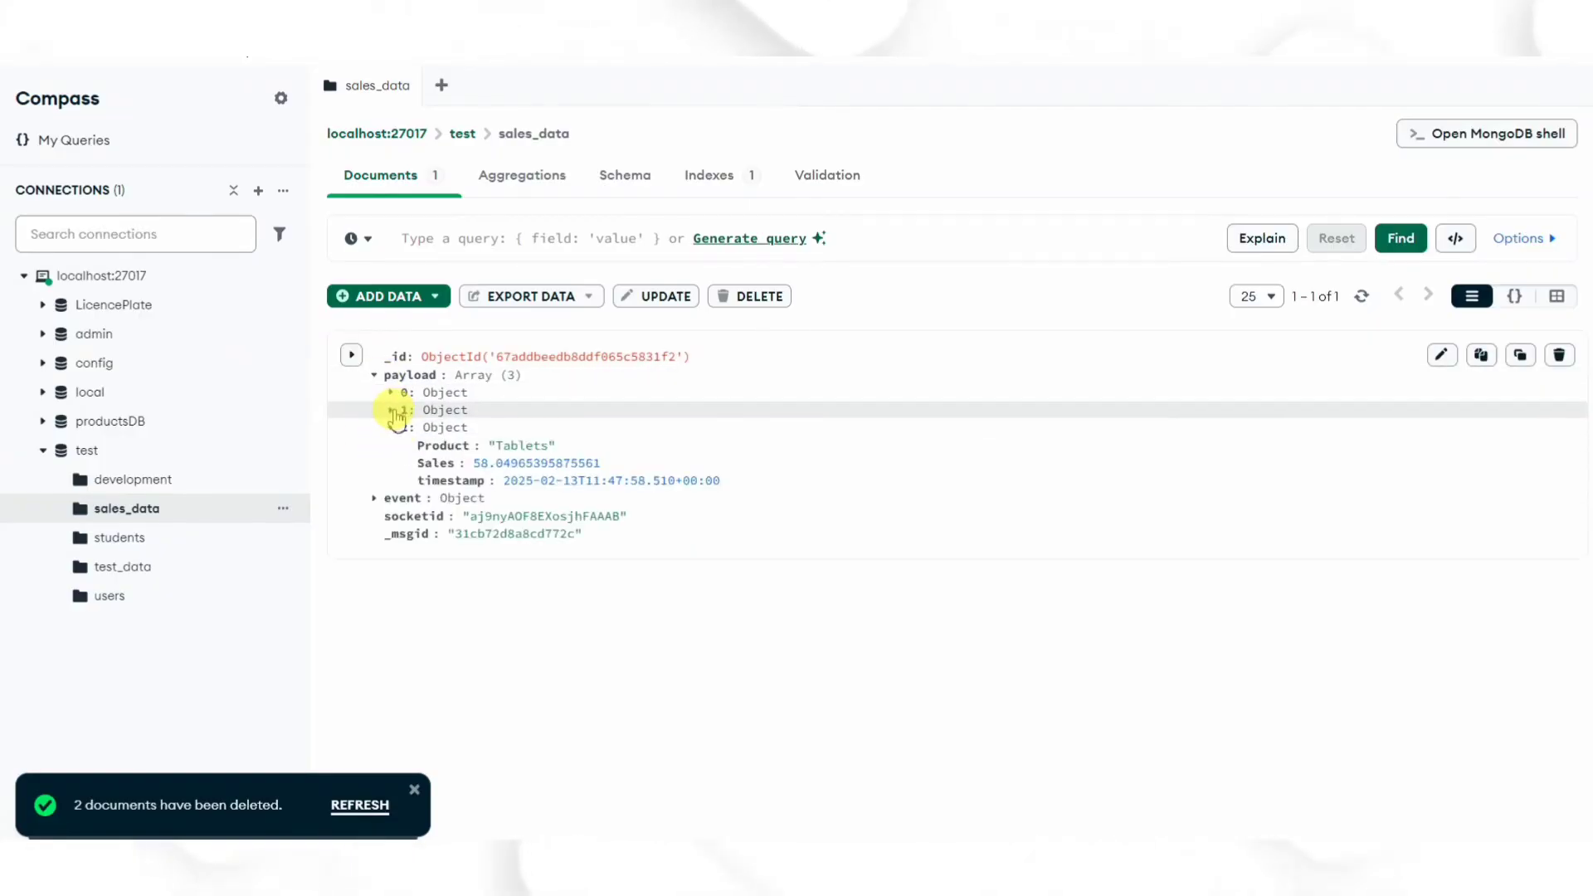
{"action": "left_click", "coordinate": [390, 392]}
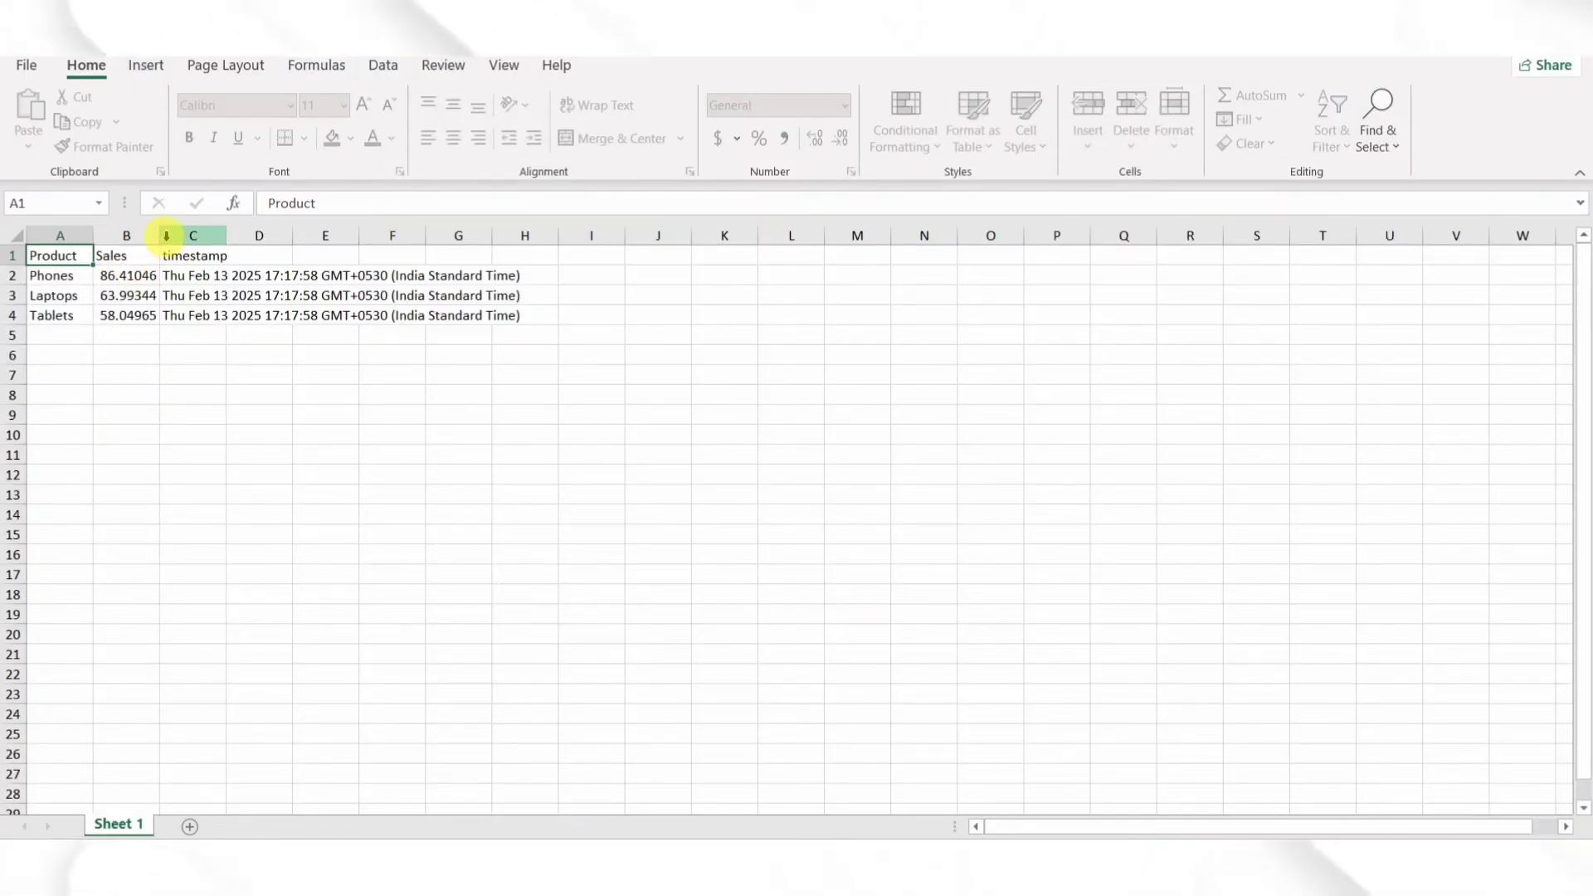
Select the Sales column showing Phones 86.41, Laptops 63.99 and Tablets 58.05
{"action": "left_click", "coordinate": [126, 235]}
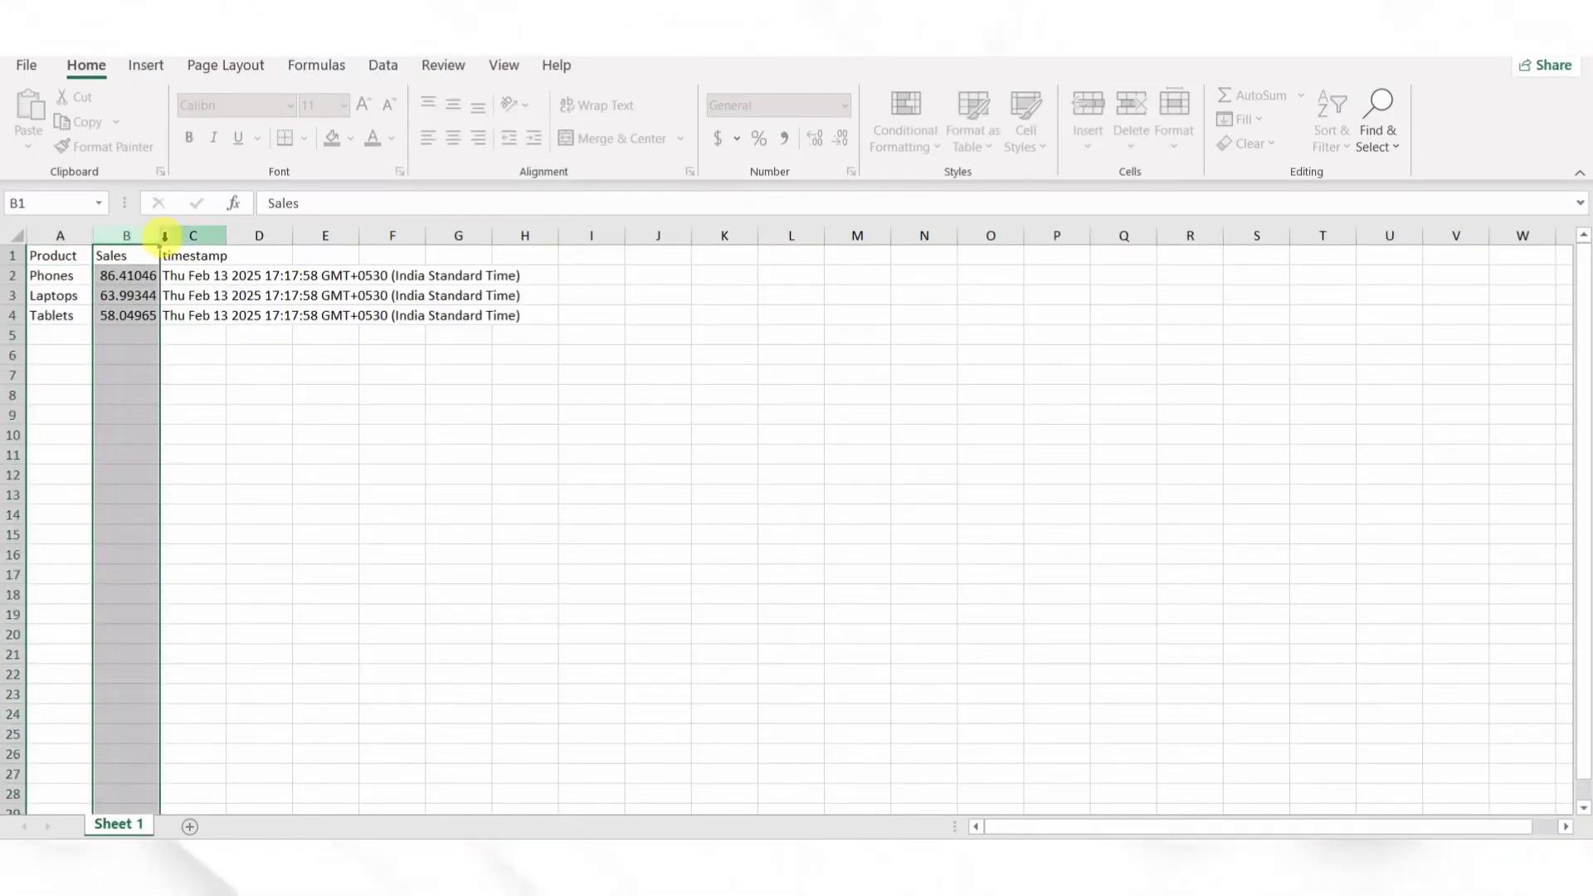